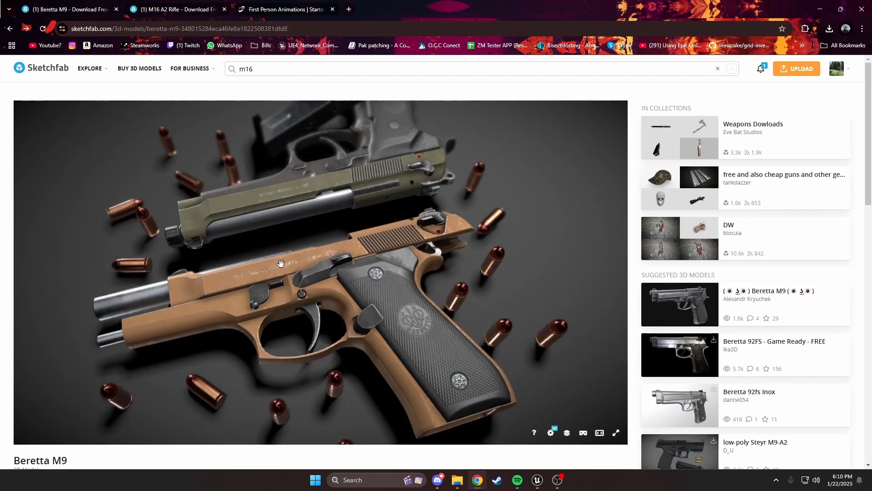
Review the Beretta M9 page, then switch to the M16 A2 Rifle model page.
scroll(down, 3)
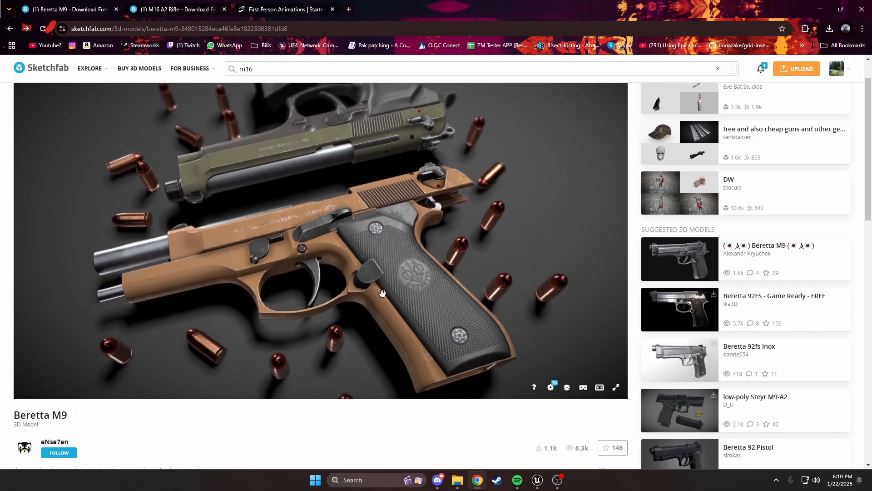
mouse_move(355, 308)
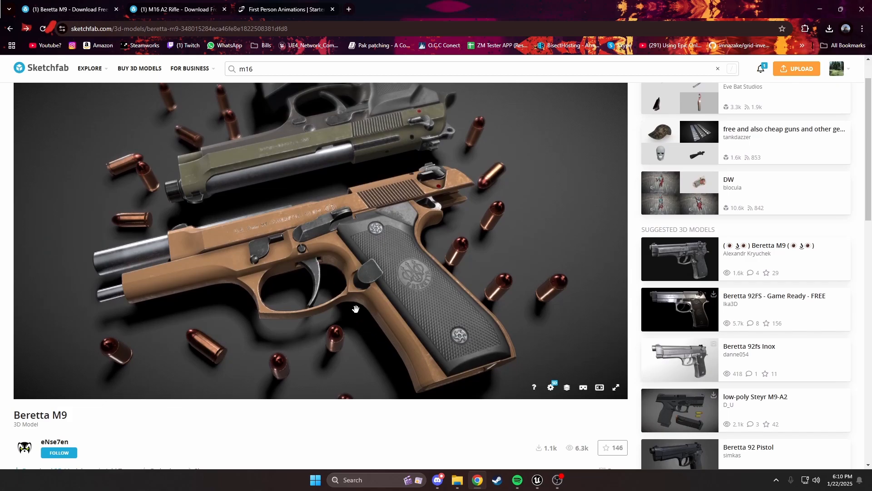
mouse_move(55, 451)
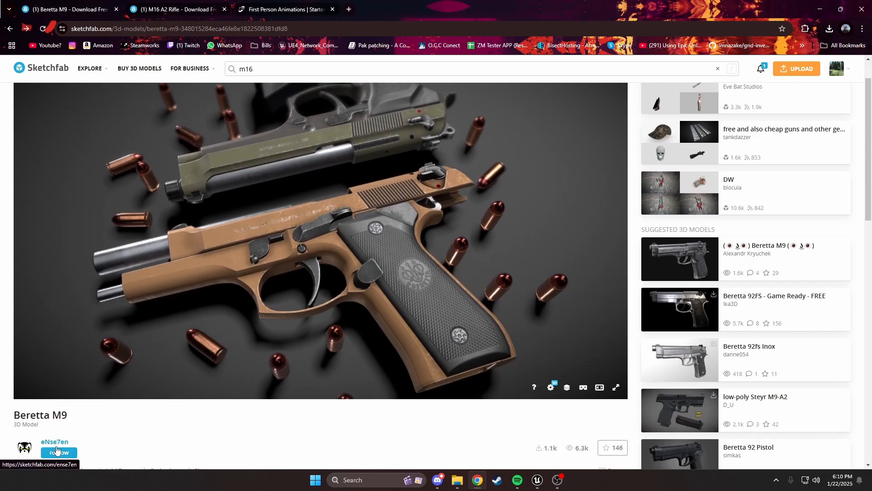
click(175, 9)
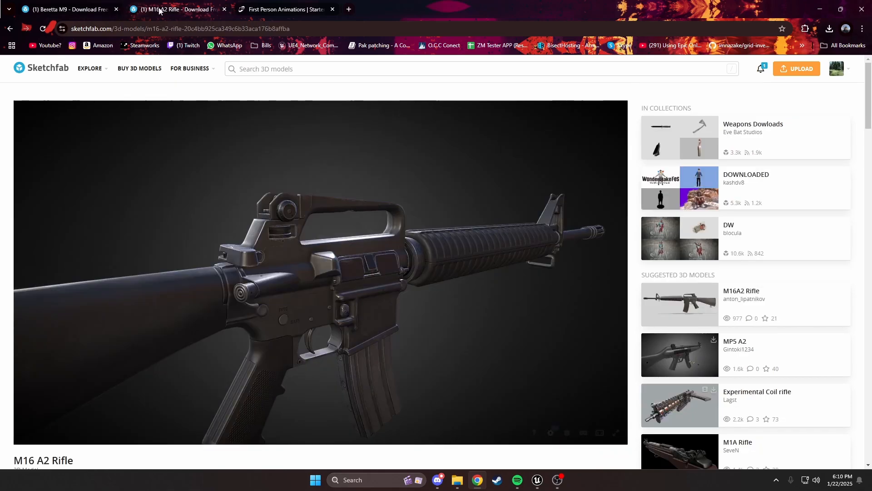
scroll(down, 3)
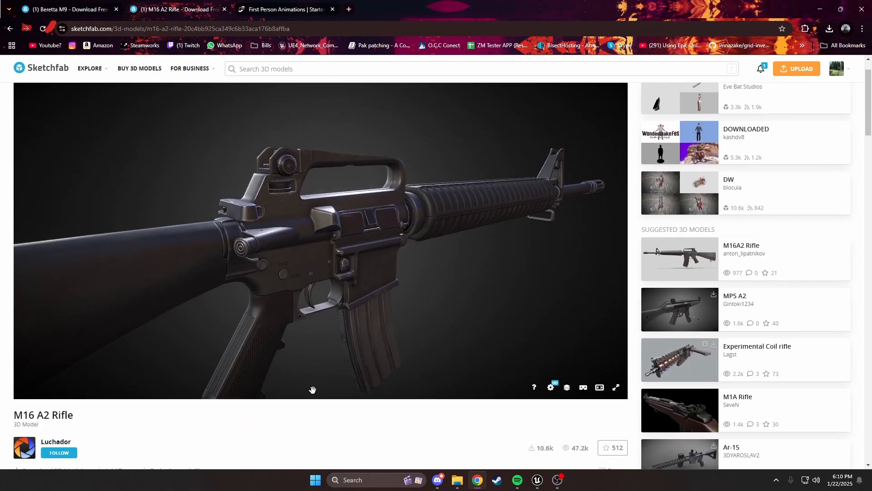
mouse_move(387, 312)
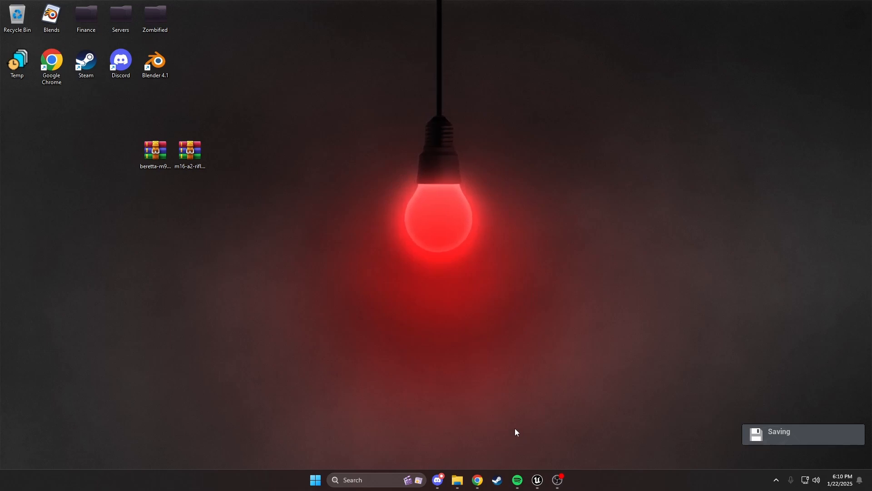
mouse_move(531, 468)
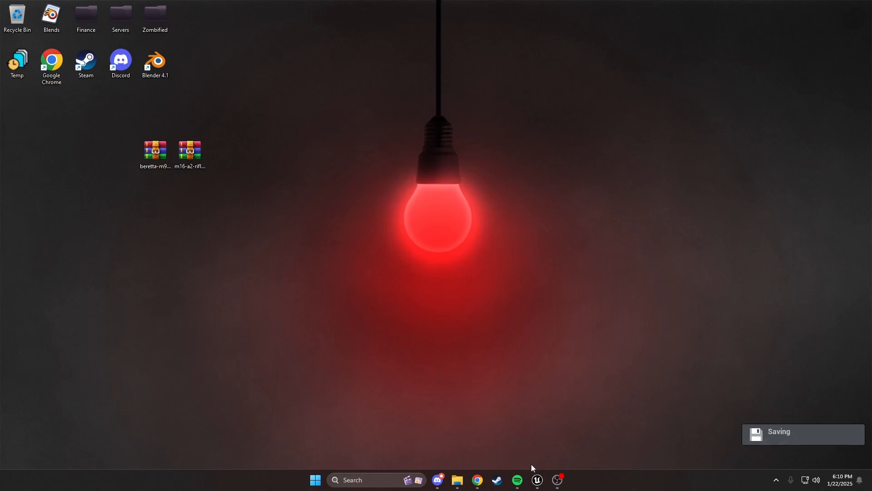
Bring Unreal forward and navigate Meshes > Weapons > Pistols to the 9mm pistol assets.
click(536, 485)
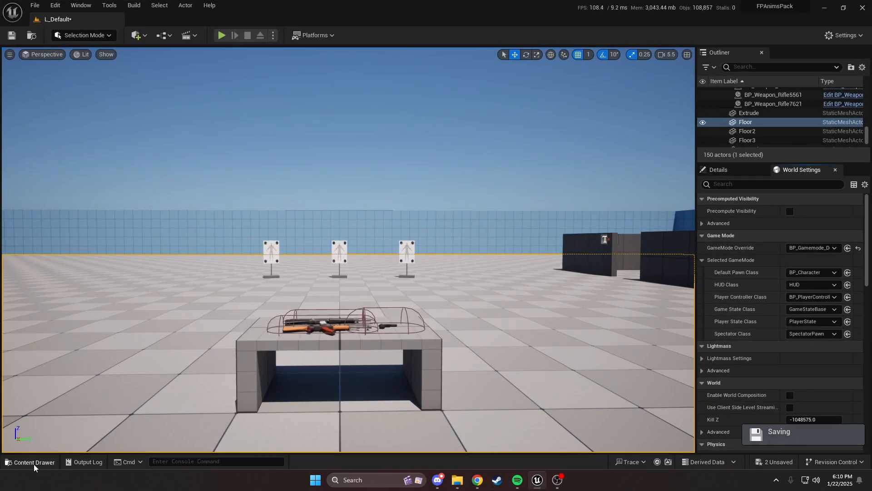
click(31, 462)
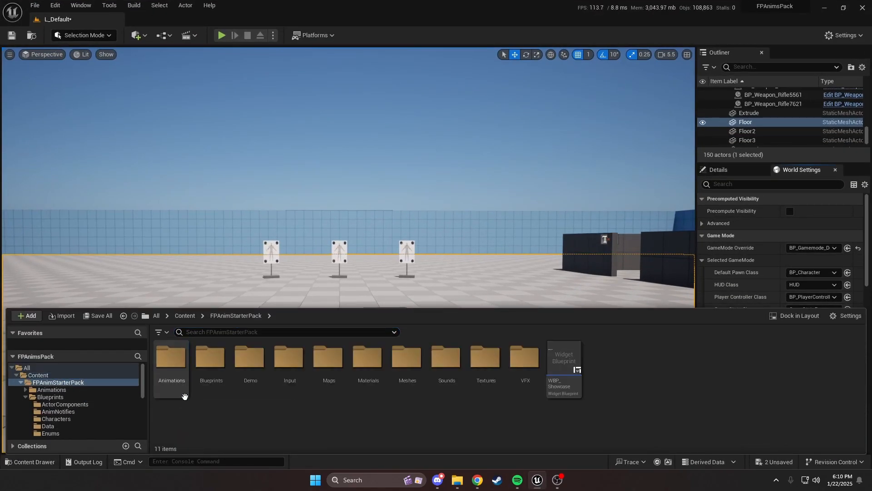
double_click(407, 359)
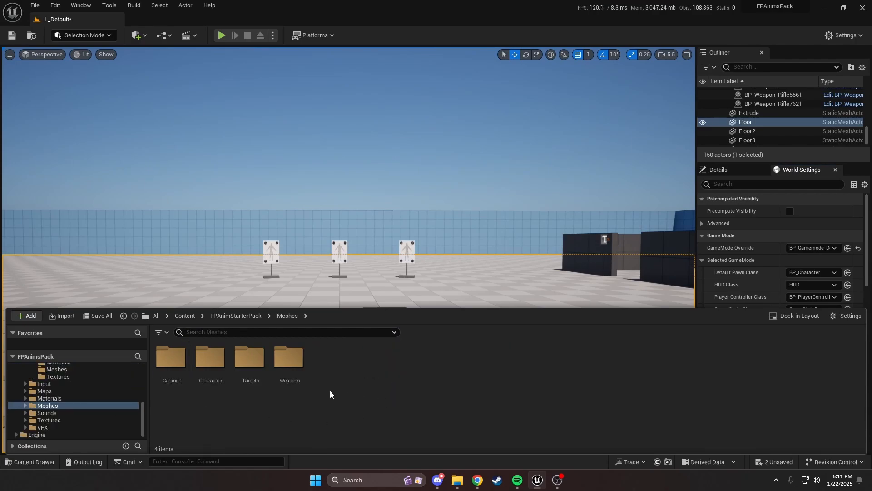
mouse_move(328, 394)
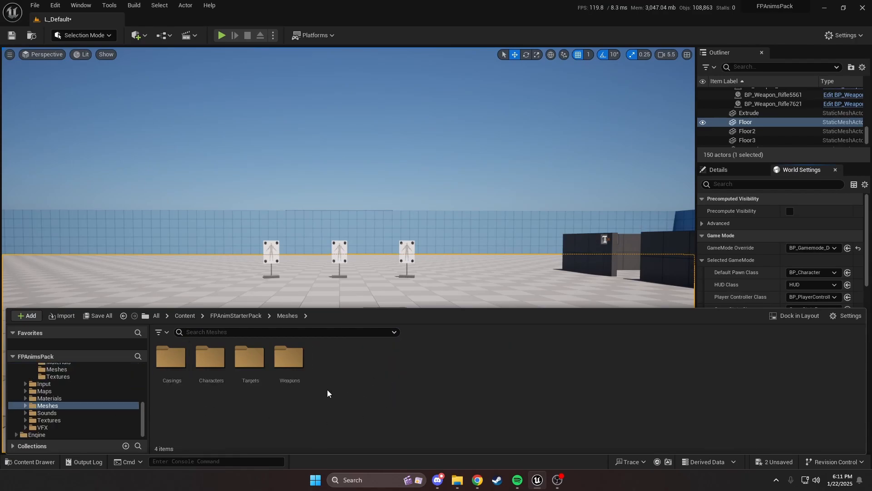
mouse_move(185, 319)
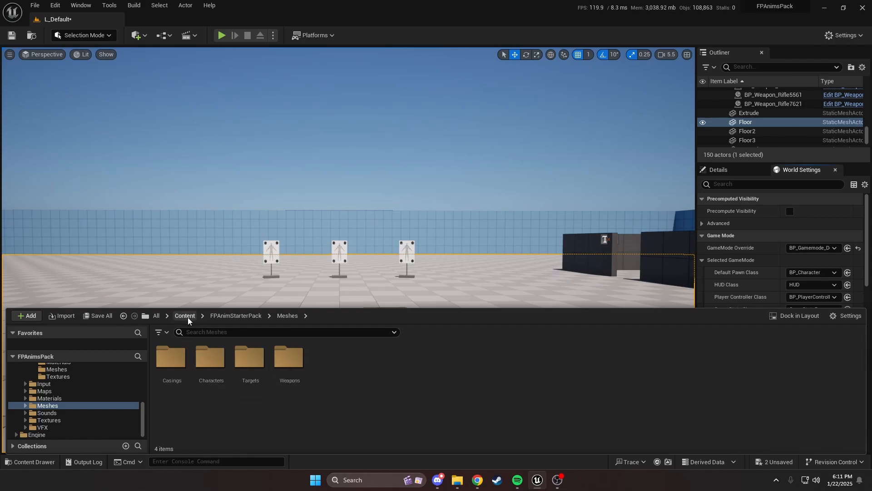
mouse_move(249, 328)
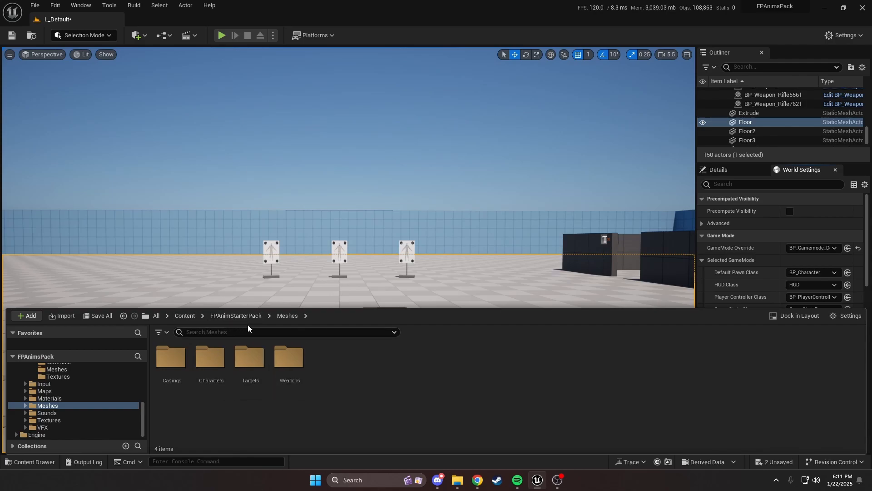
double_click(289, 358)
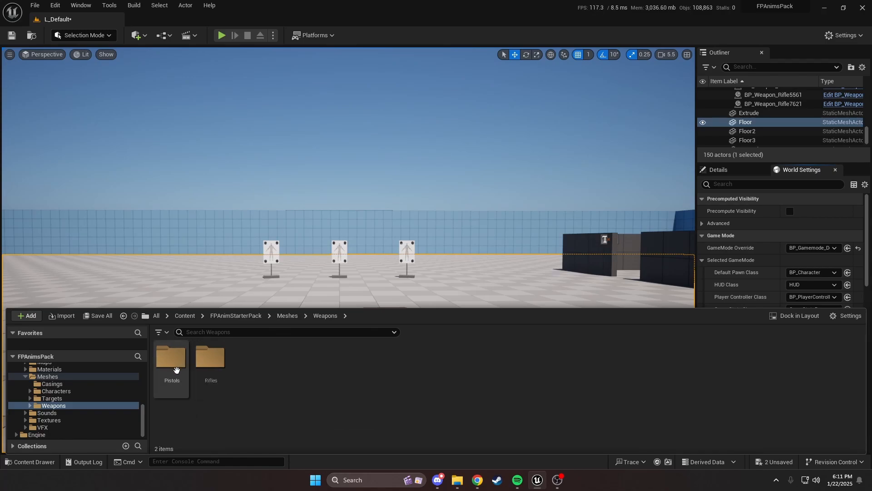
click(172, 359)
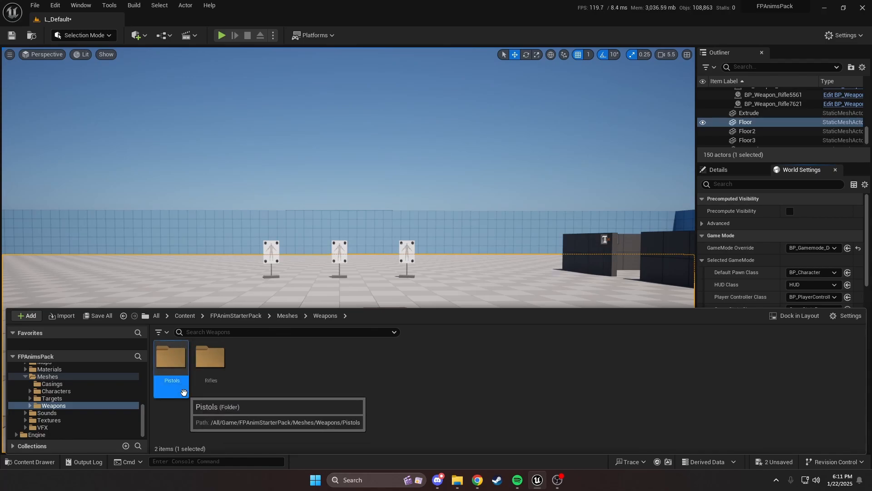
double_click(172, 359)
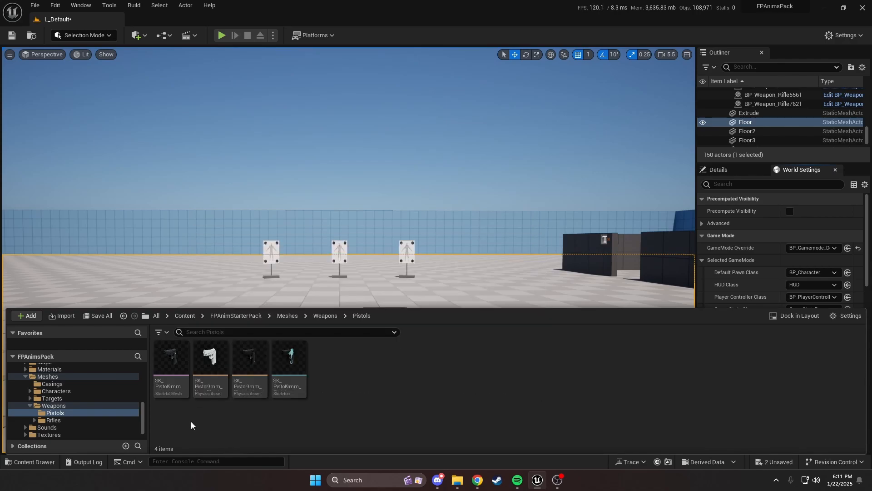
mouse_move(186, 413)
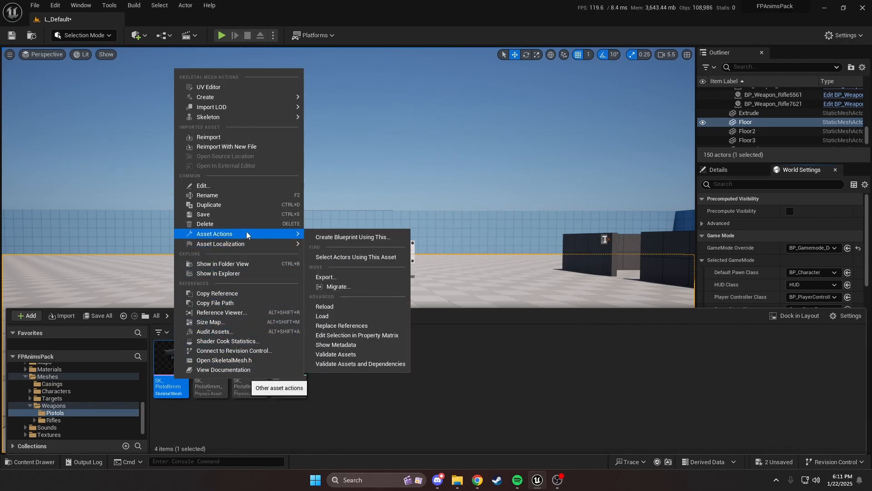
Export SK_Pistol9mm as an FBX file to the Desktop with default options.
click(327, 276)
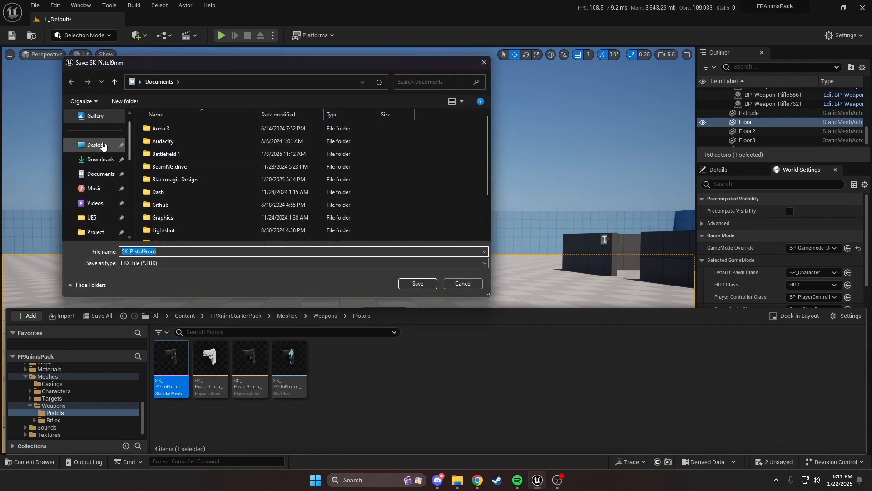
click(96, 144)
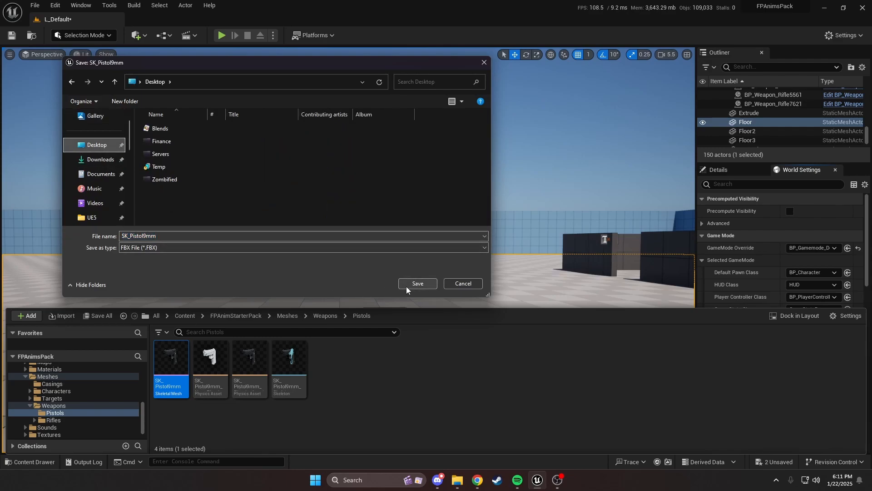
click(417, 283)
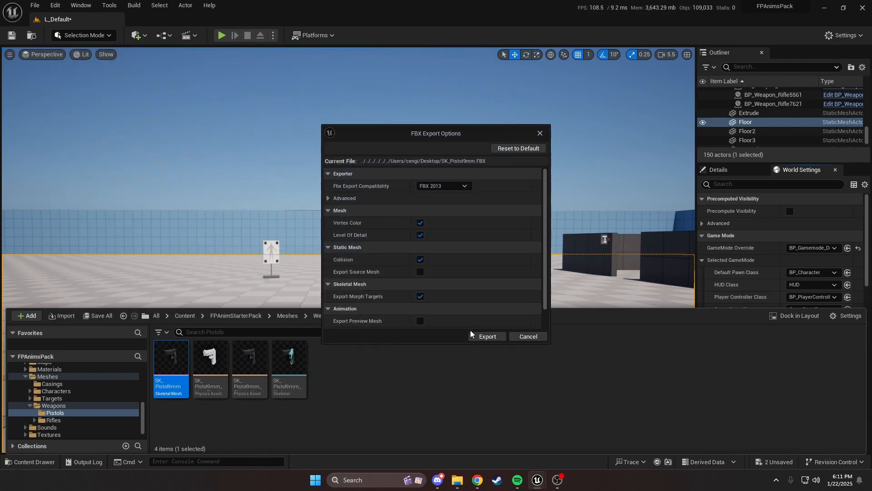
click(487, 336)
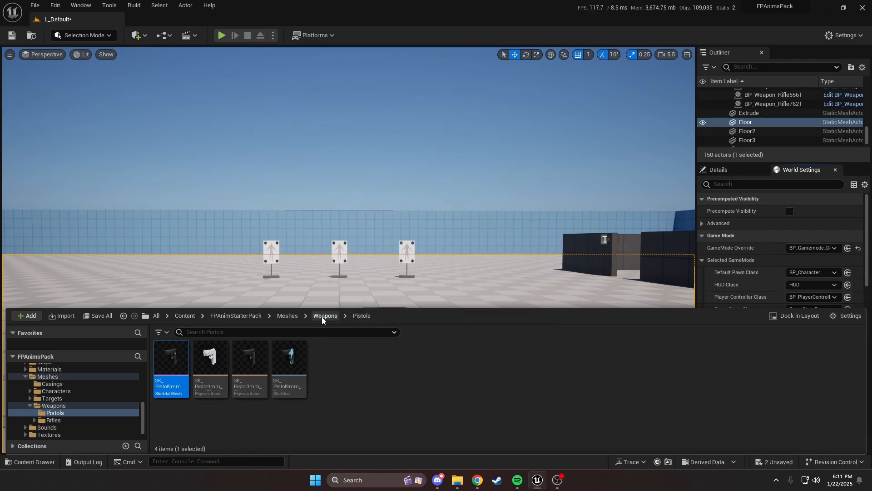
Open beretta-m9.zip in WinRAR and extract M9 Scene.fbx from its source folder to the desktop.
click(823, 7)
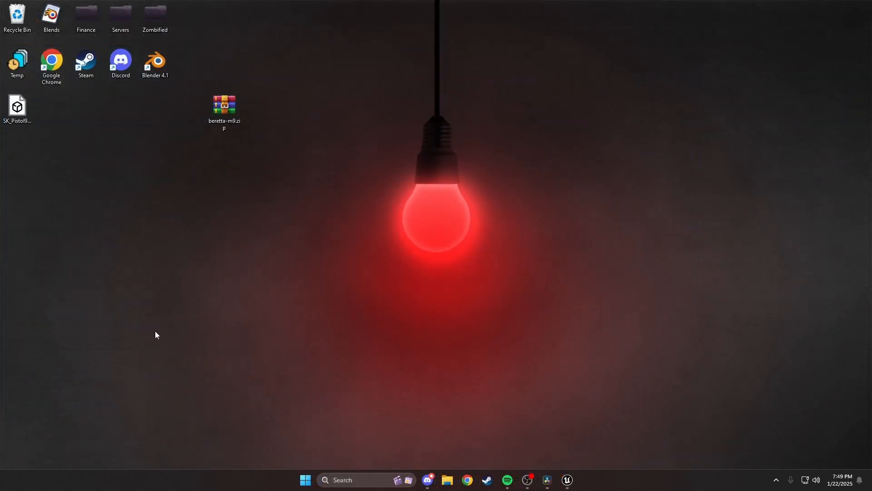
mouse_move(225, 148)
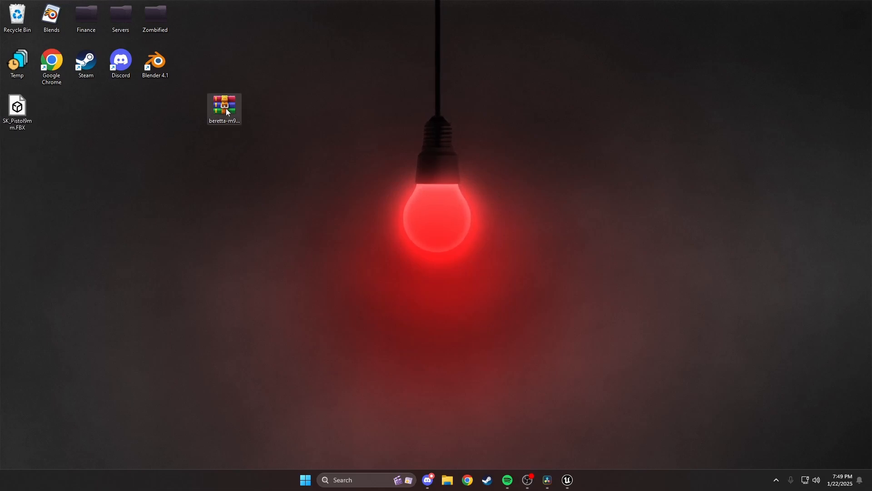
click(224, 107)
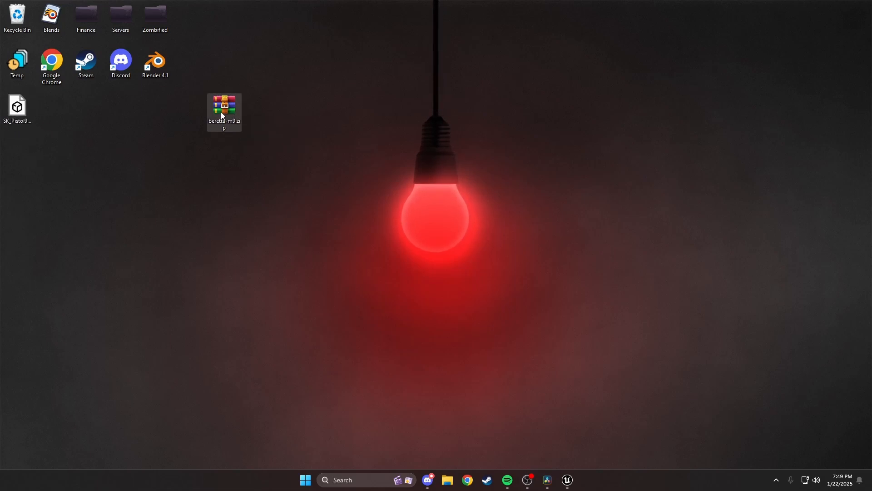
mouse_move(219, 123)
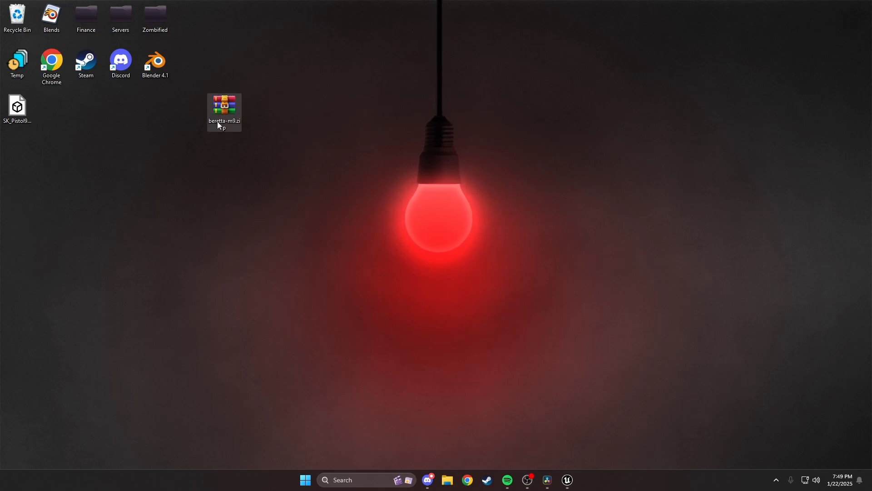
double_click(224, 108)
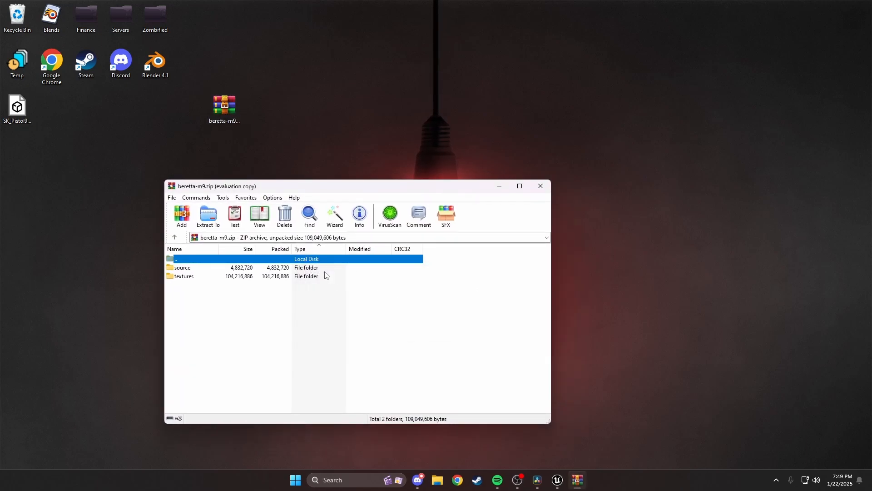
double_click(182, 267)
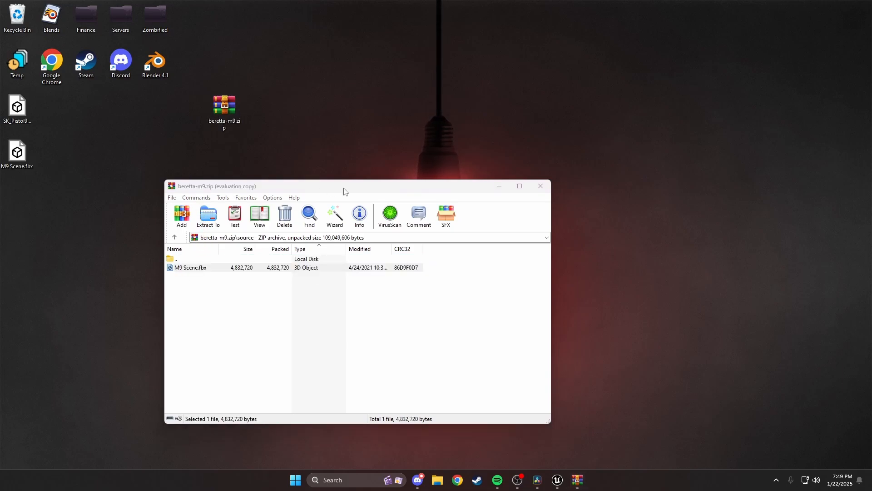
click(538, 185)
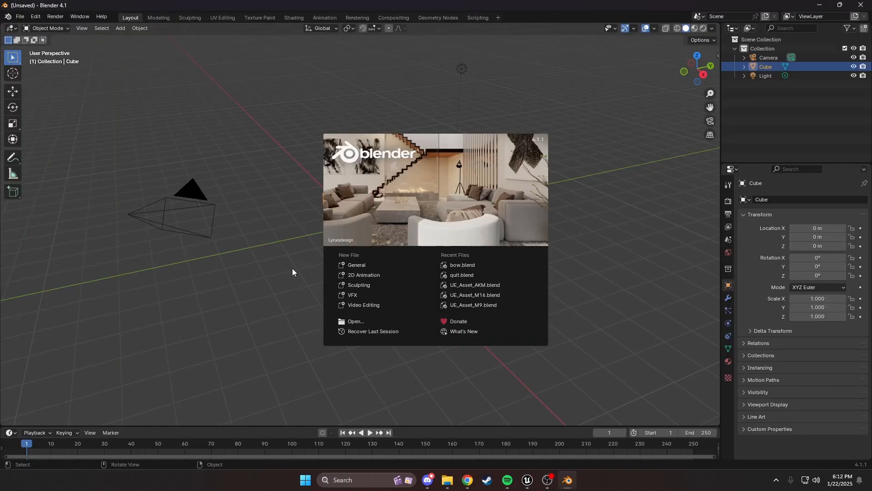
Import SK_Pistol9mm.FBX into a fresh Blender scene.
click(294, 272)
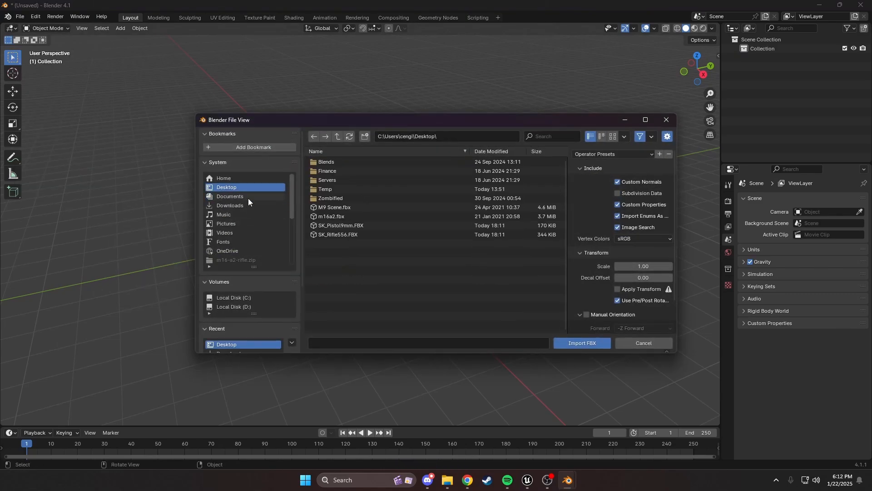
click(338, 235)
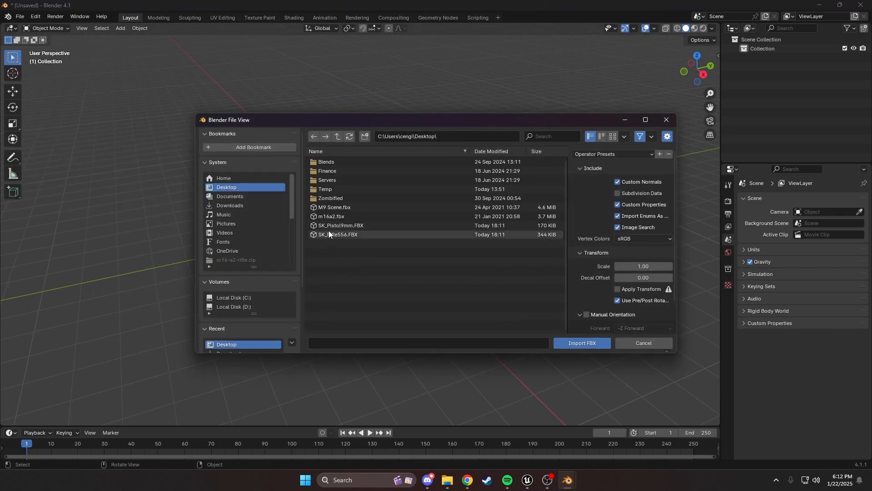
click(341, 225)
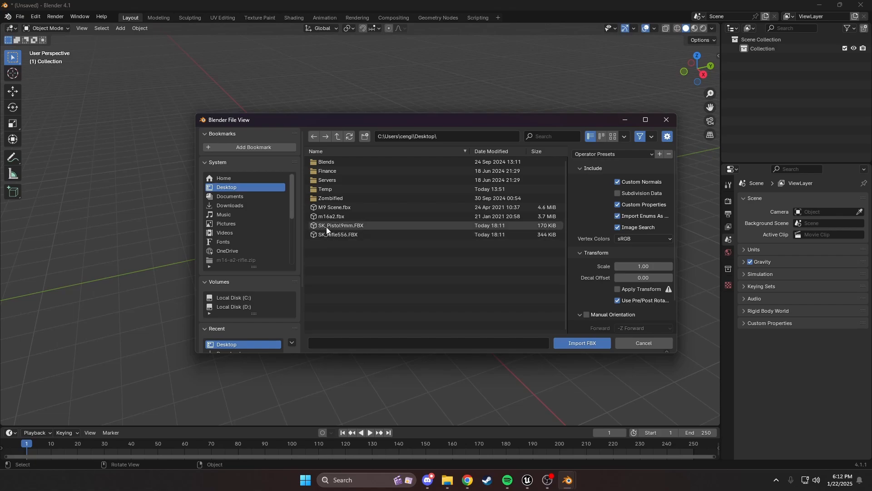
click(341, 225)
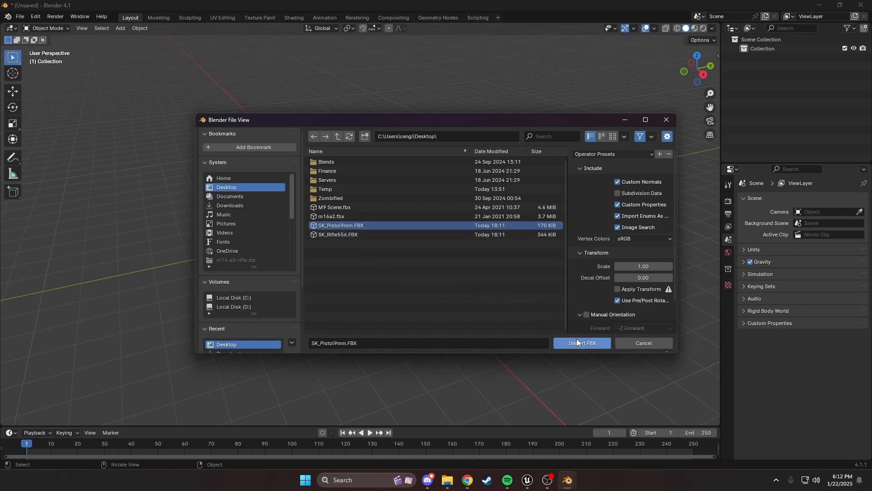
click(582, 342)
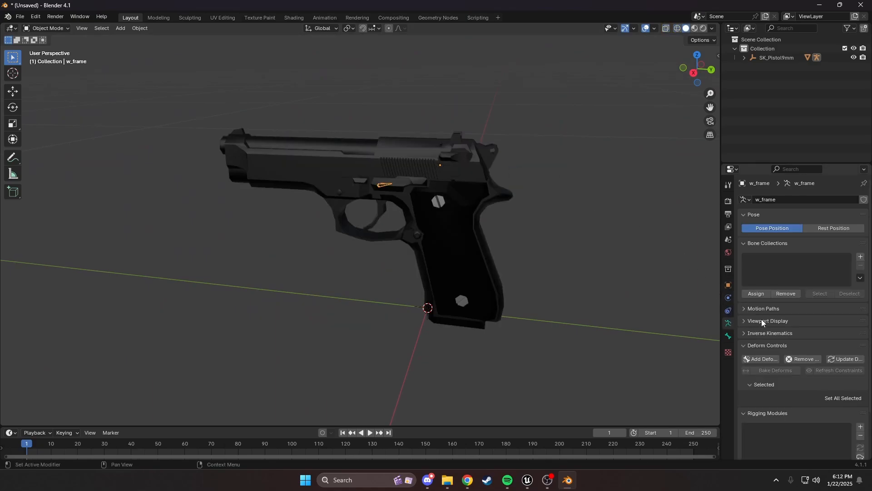
Show the armature's bone names in the viewport via Viewport Display.
click(768, 321)
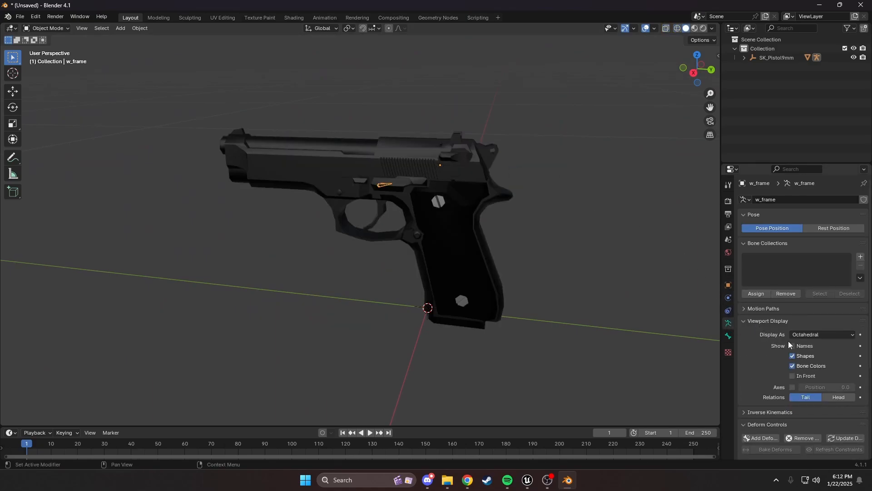
click(792, 346)
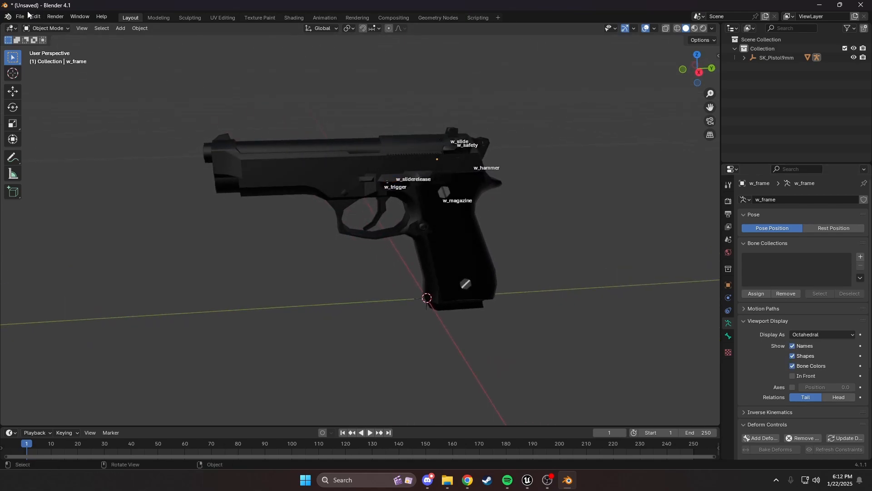
Import M9 Scene.fbx and delete the spare bullets, magazine and duplicate pistol.
click(19, 16)
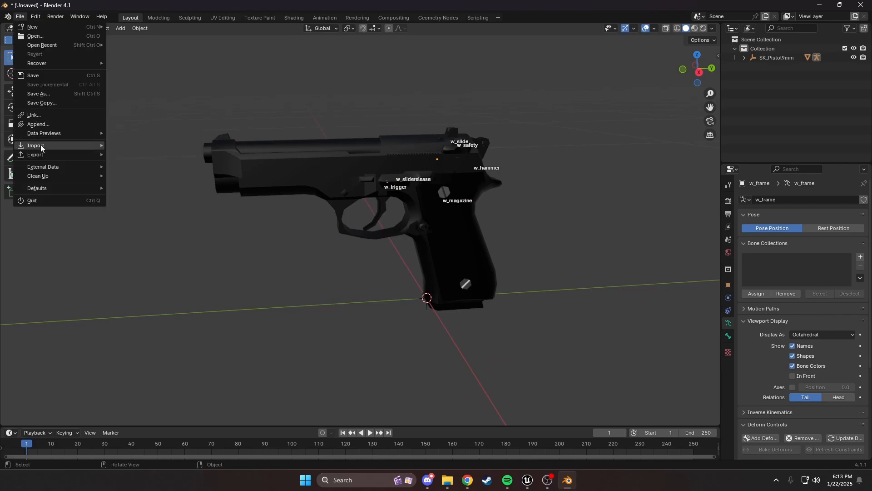
click(36, 145)
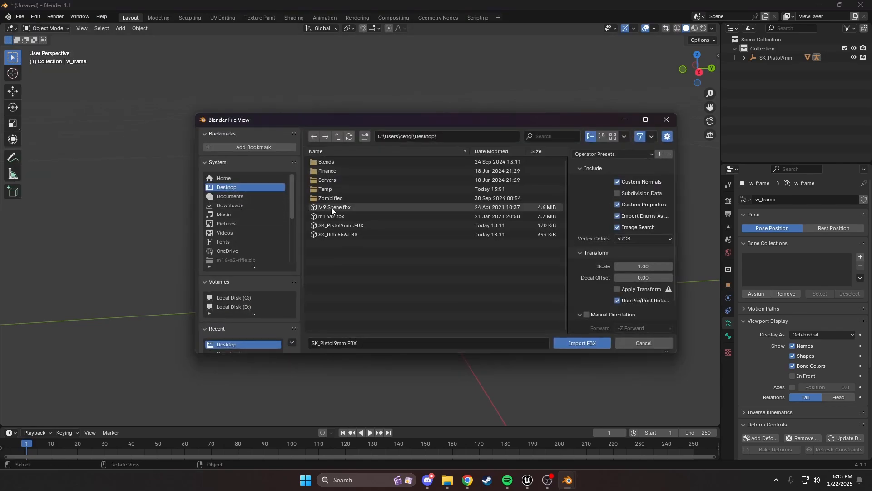
click(582, 342)
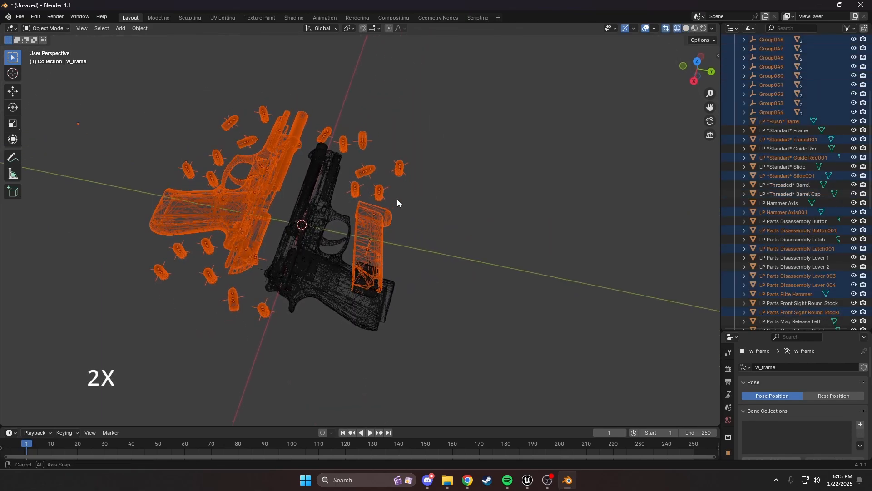
drag(397, 202, 437, 238)
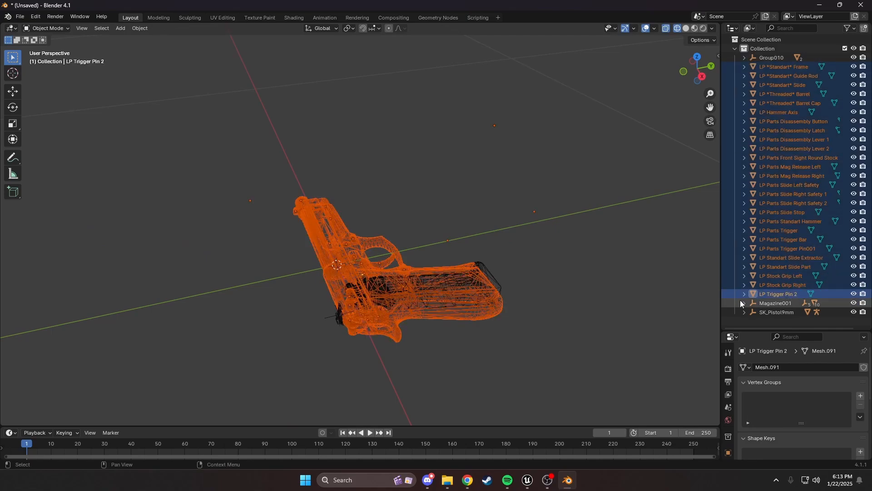
drag(390, 257, 361, 273)
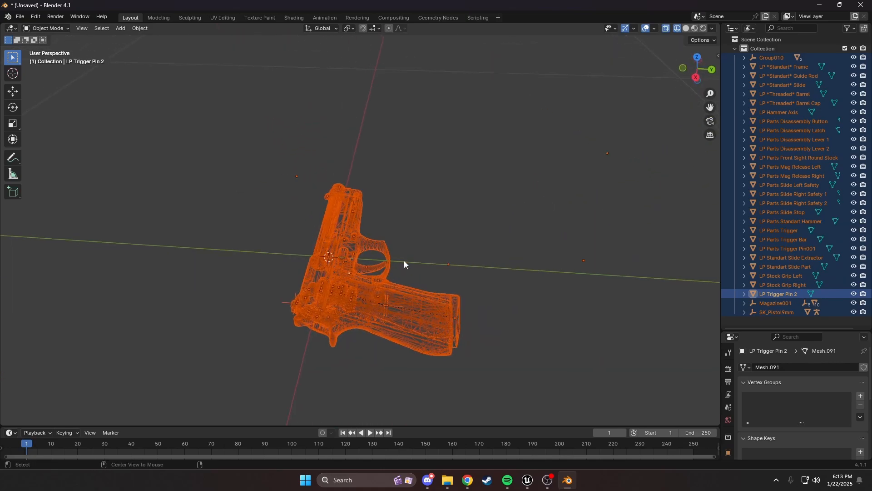
Join all M9 parts into the LP *Standart* Frame mesh as the active object.
key(alt+p)
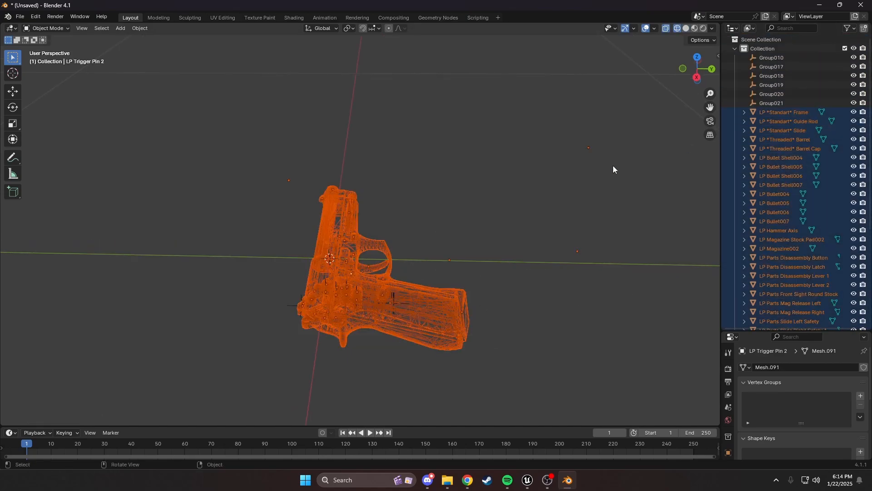
click(468, 286)
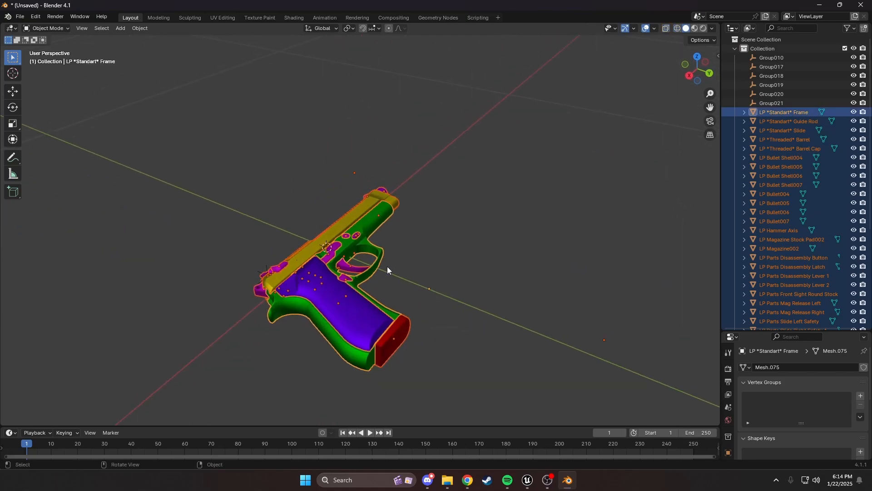
mouse_move(375, 254)
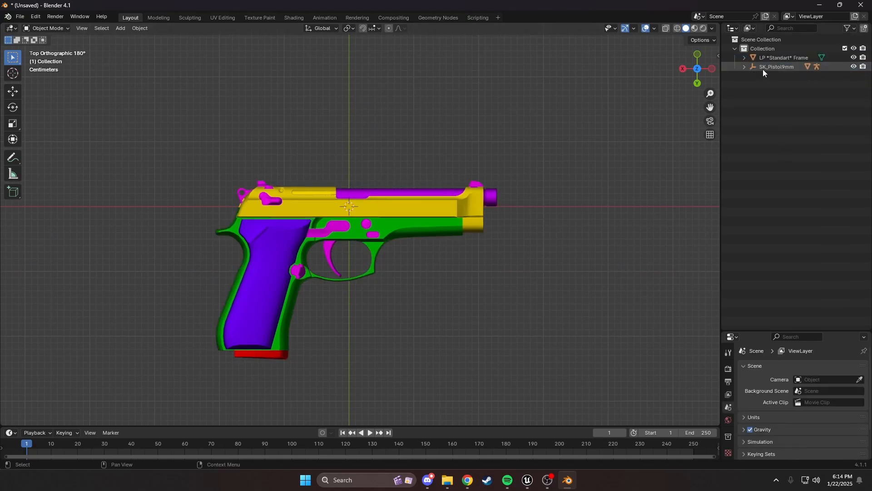
From the right orthographic view, move and scale the M9 frame onto the SK_Pistol9mm skeleton.
click(783, 57)
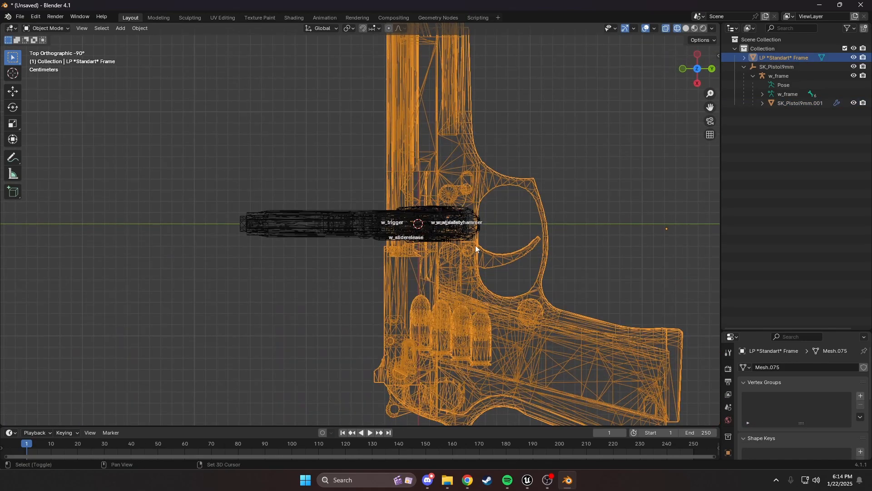
key(r)
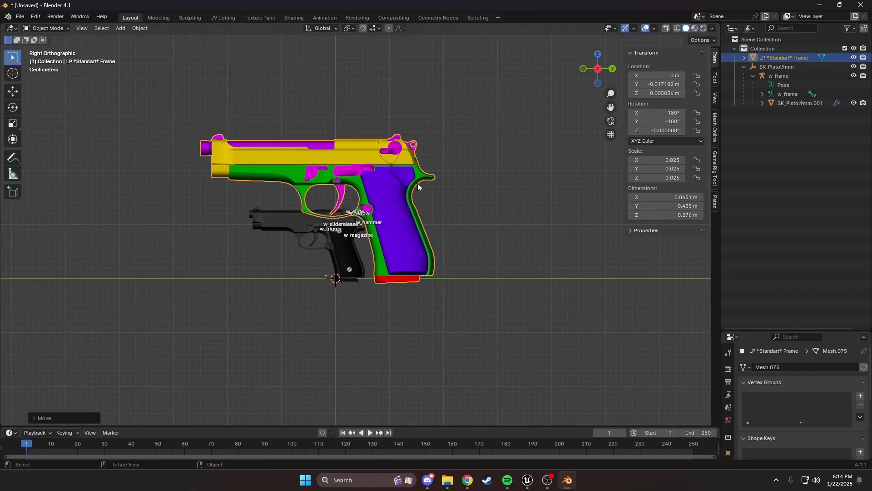
key(s)
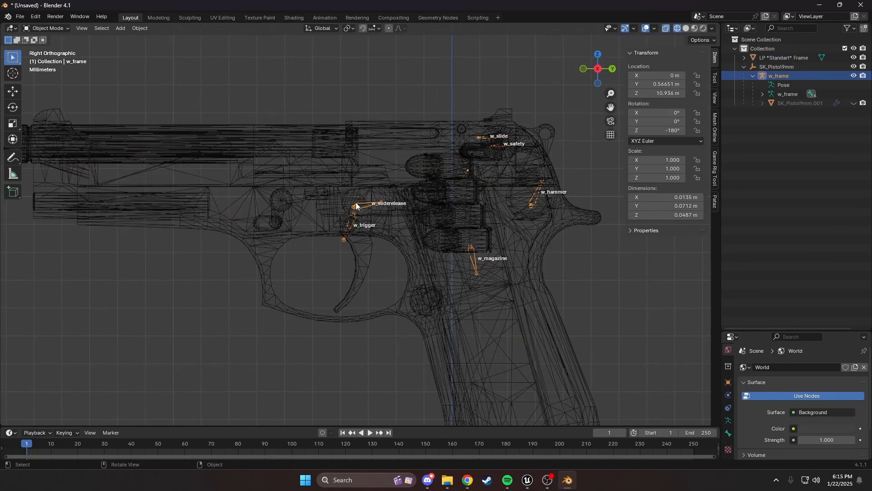
Snap the w_safety bone to the cursor in Edit Mode and tighten the frame's fit over the bones.
key(Tab)
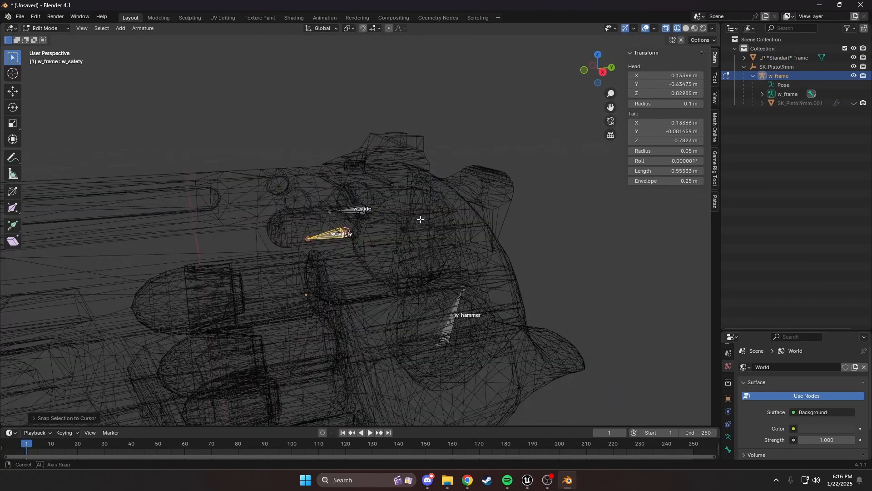
key(Tab)
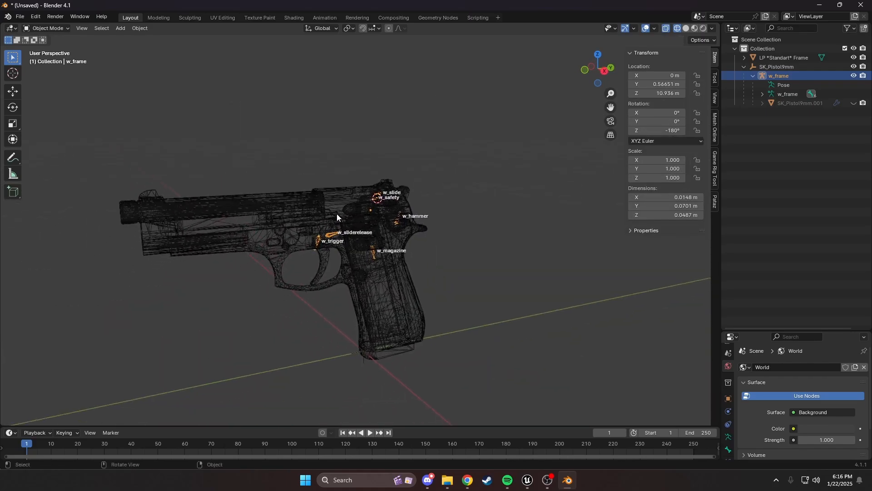
key(z)
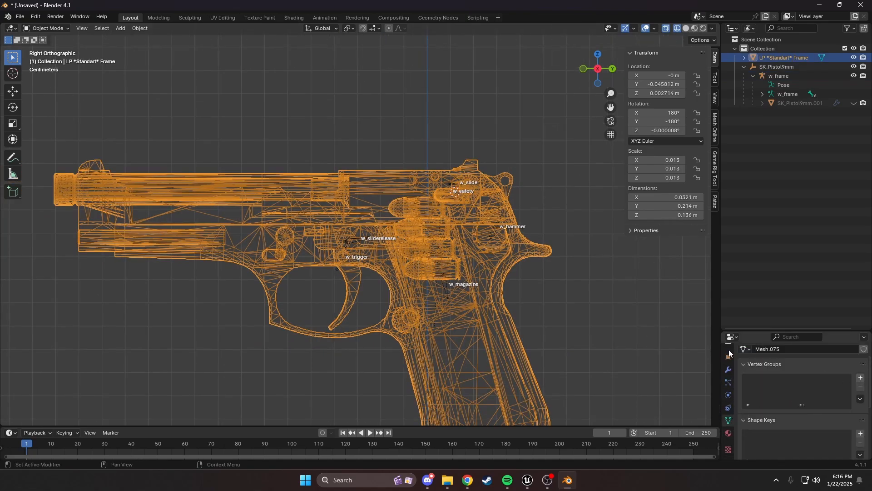
Create w_trigger, w_sliderelease and w_safety vertex groups and assign their matching parts.
key(Tab)
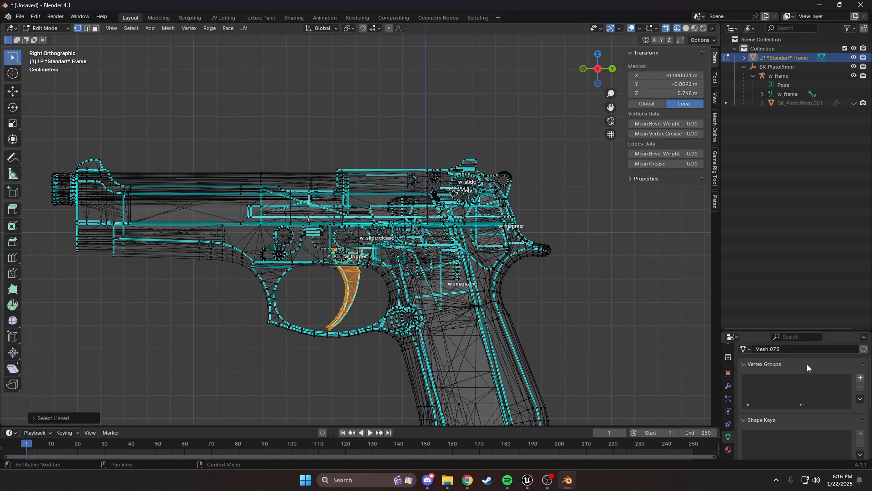
click(860, 377)
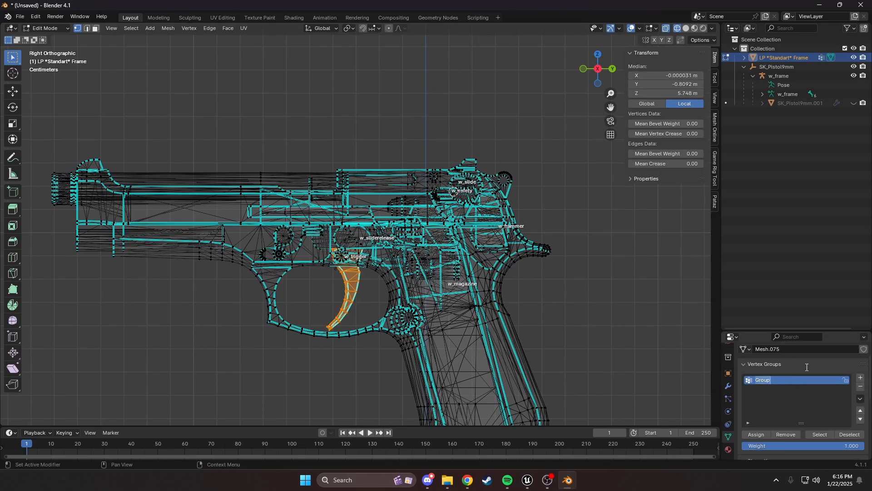
text(w_trigger)
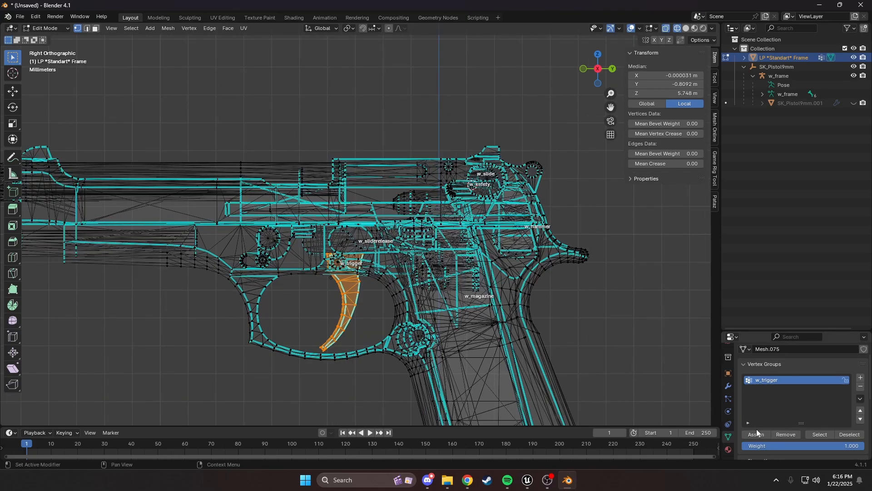
key(h)
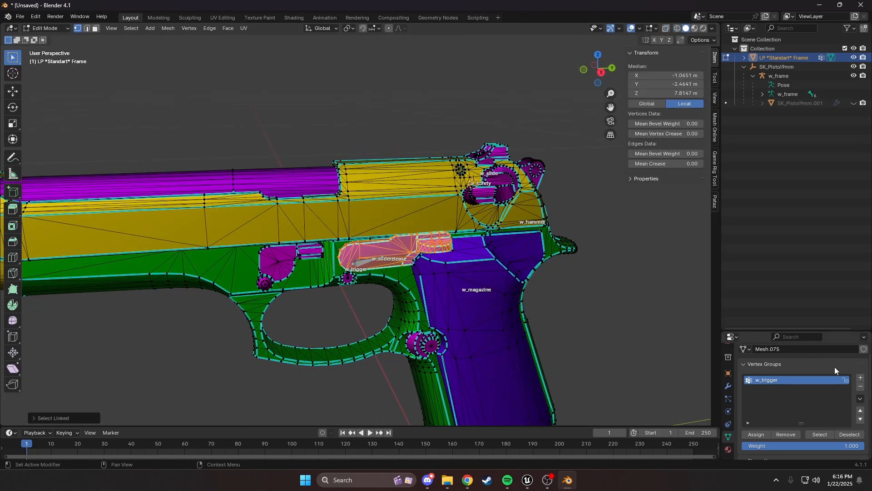
click(859, 378)
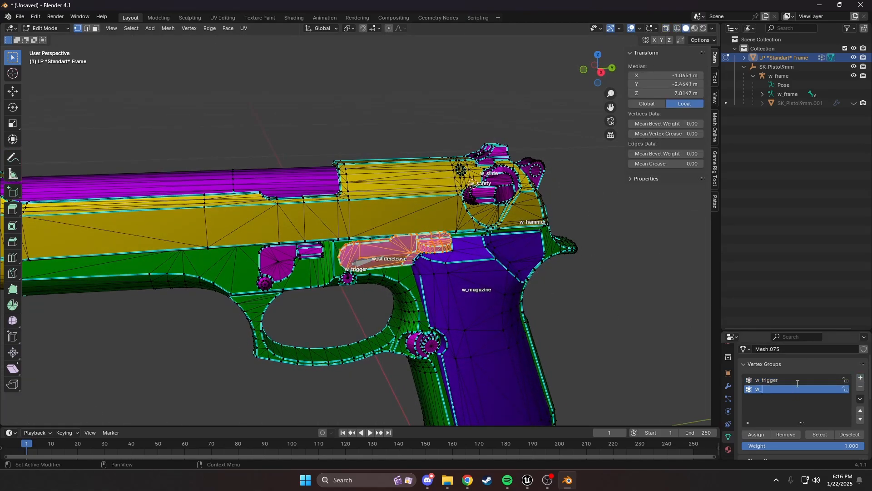
text(sliderelease)
text(w)
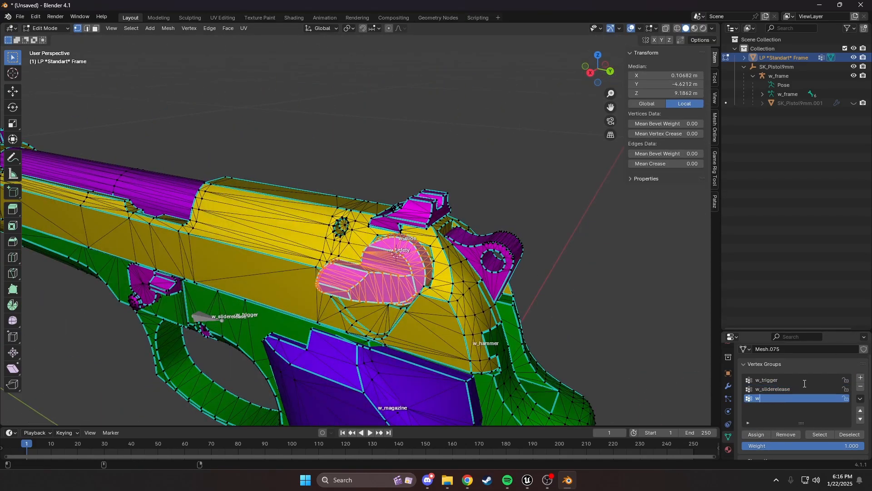
text(_safety)
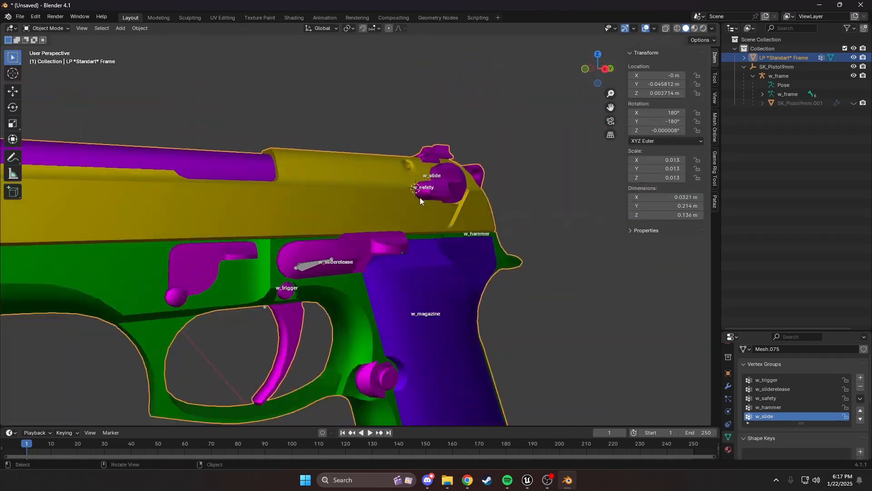
Return to editing the frame mesh, hide the magazine base and inspect the grip from the side view.
key(Tab)
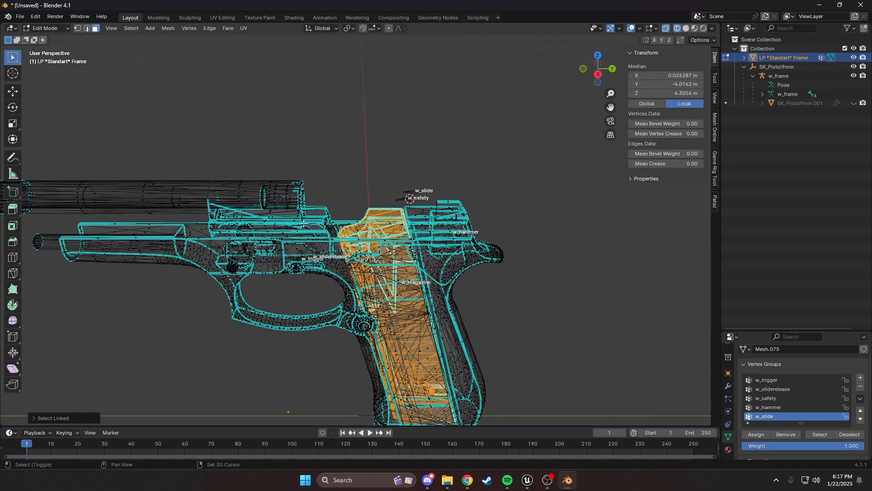
drag(390, 223, 356, 278)
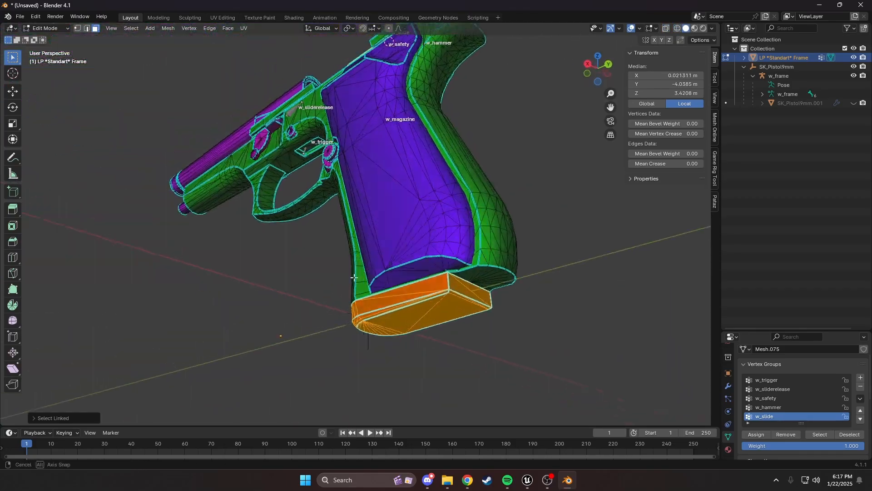
key(h)
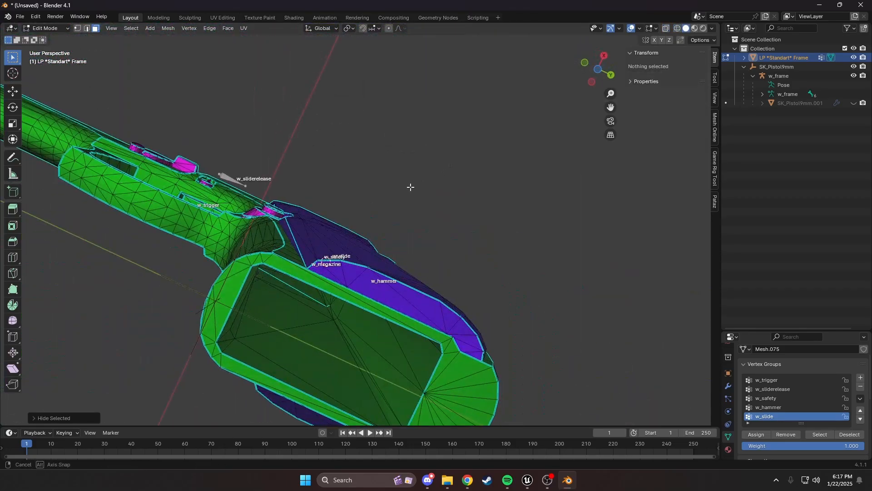
key(KP_3)
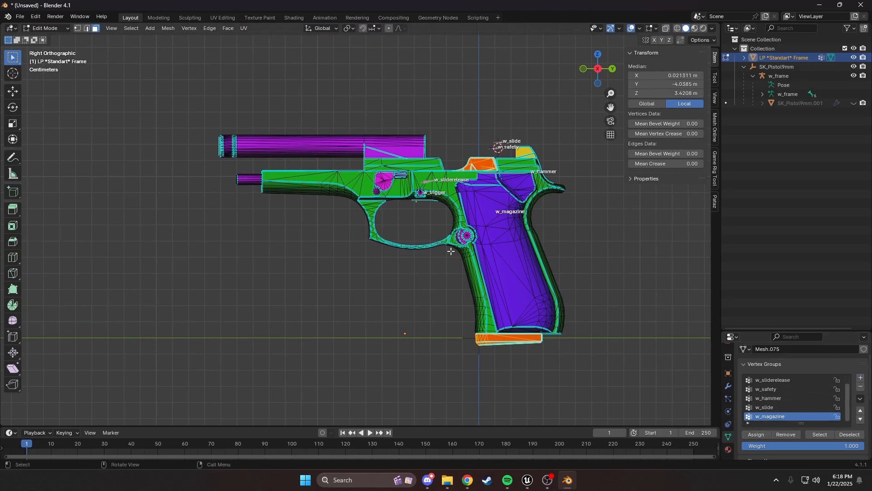
drag(450, 251, 581, 282)
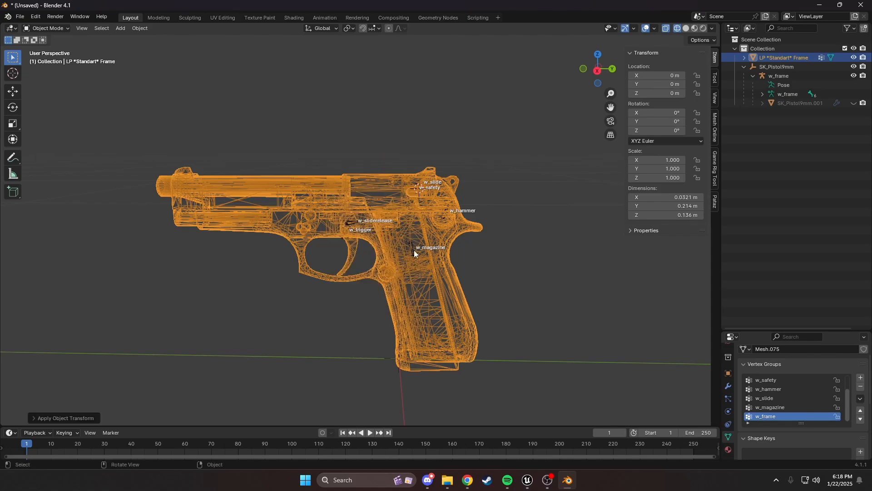
Review the w_frame armature's bones in Pose Mode, then select the armature plus the frame mesh.
click(779, 76)
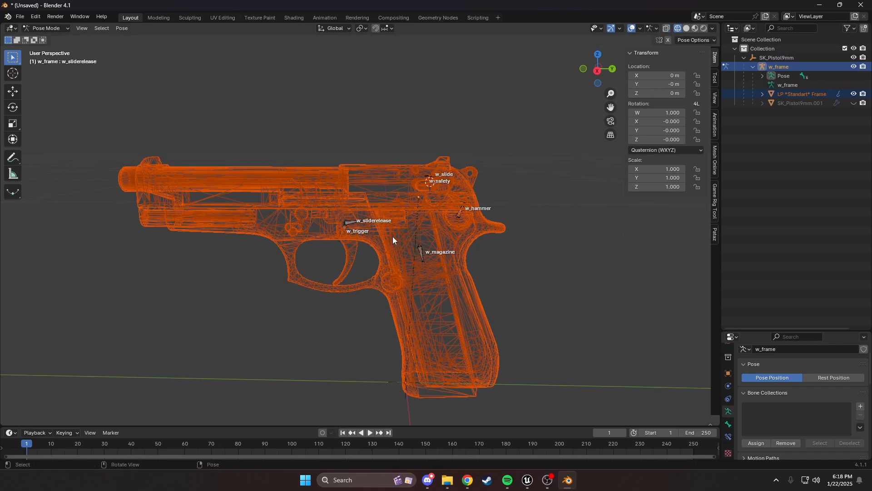
drag(390, 239, 333, 188)
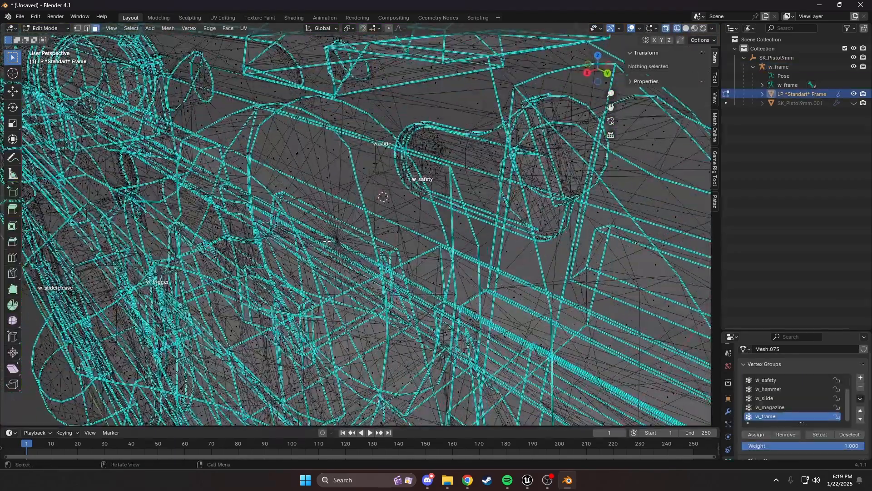
click(345, 234)
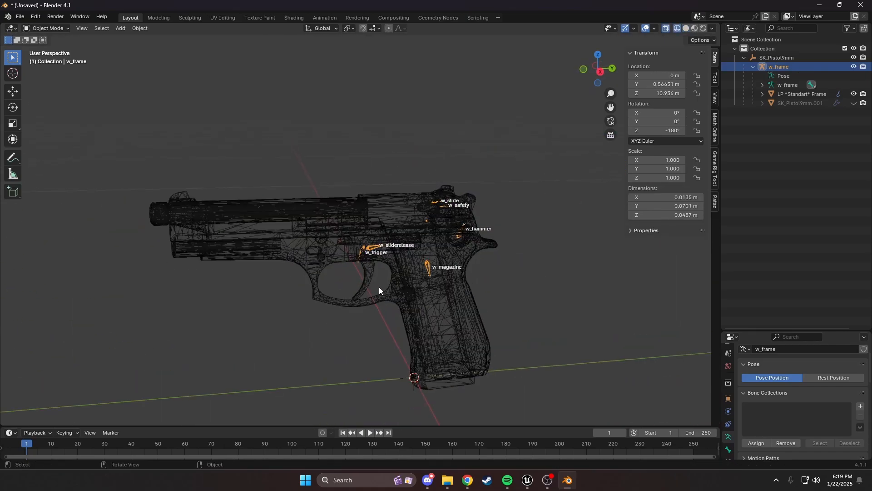
click(800, 94)
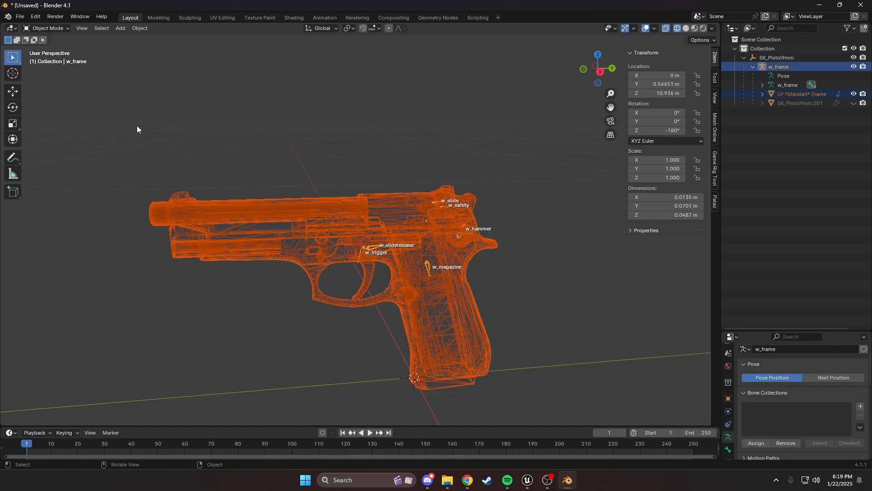
Export the selection as FBX without Add Leaf Bones, named SK_Pistol9mm, to the Desktop.
click(19, 16)
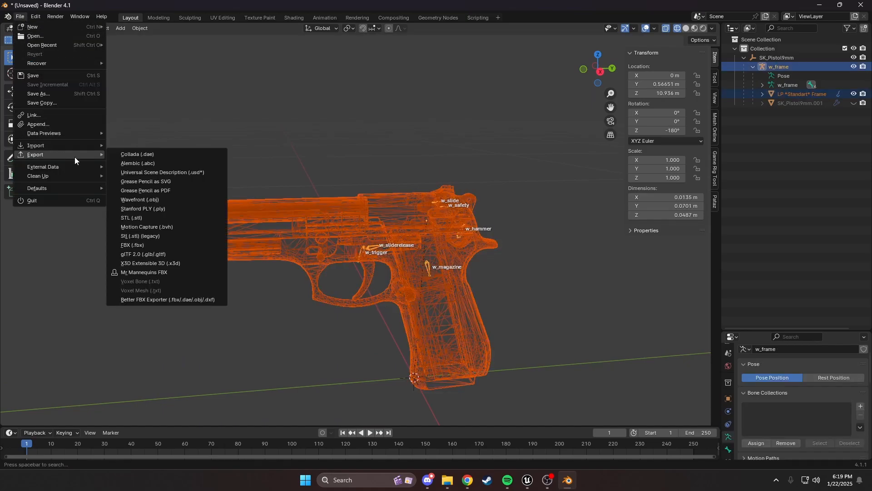
click(133, 247)
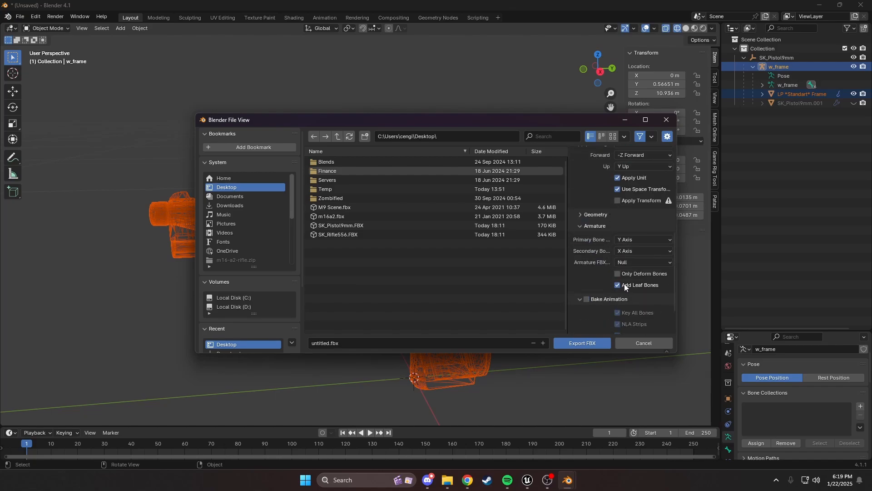
click(595, 215)
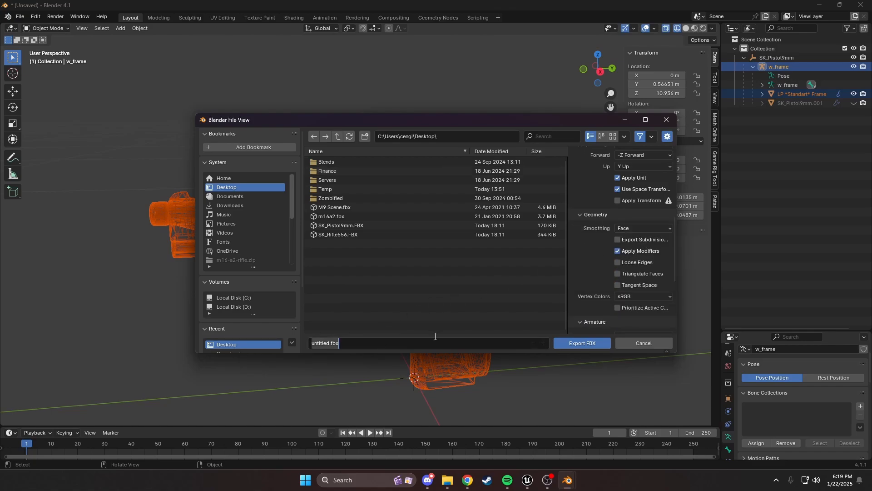
text(SK_Pistol9)
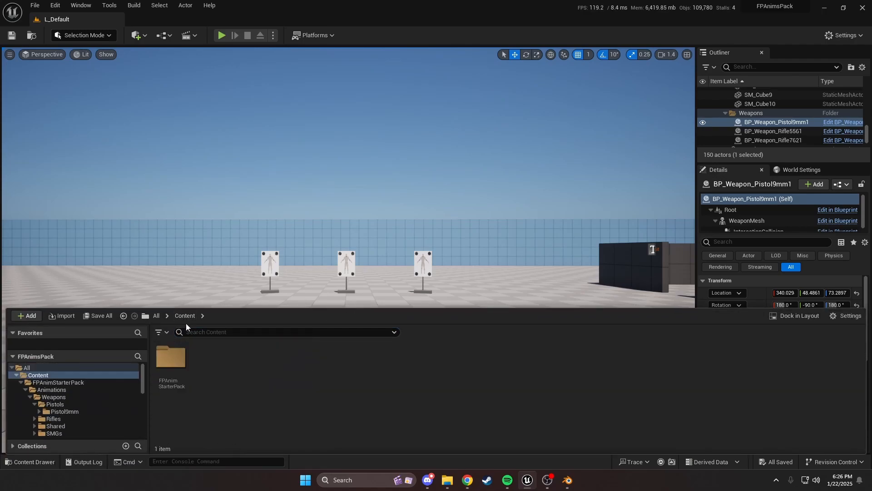
mouse_move(249, 408)
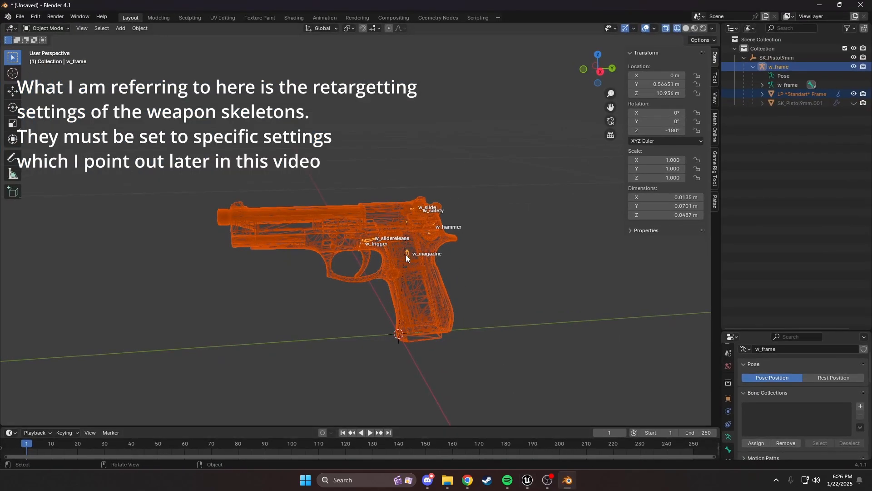
click(801, 94)
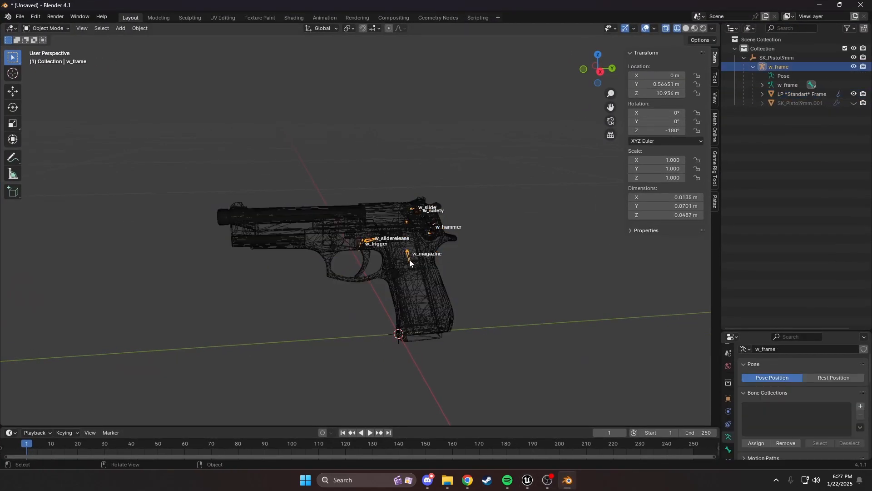
mouse_move(406, 267)
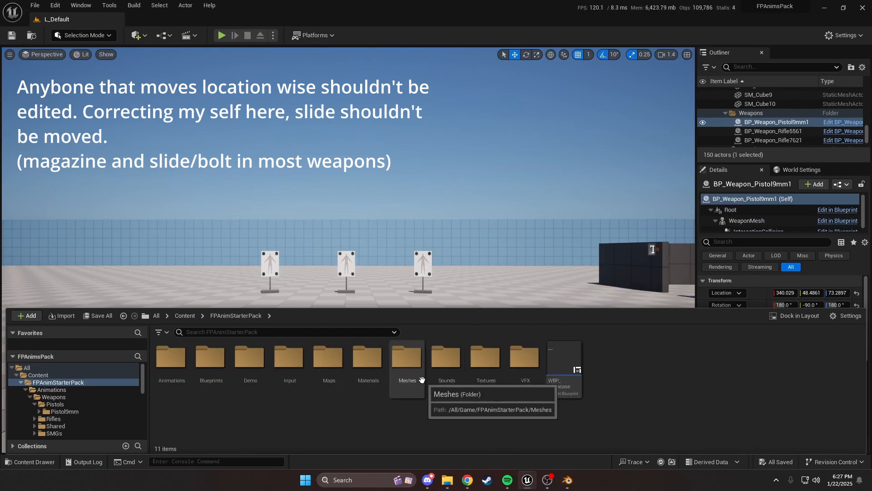
Go into Meshes > Weapons > Pistols and open the SK_Pistol9mm_Skeleton asset.
double_click(407, 359)
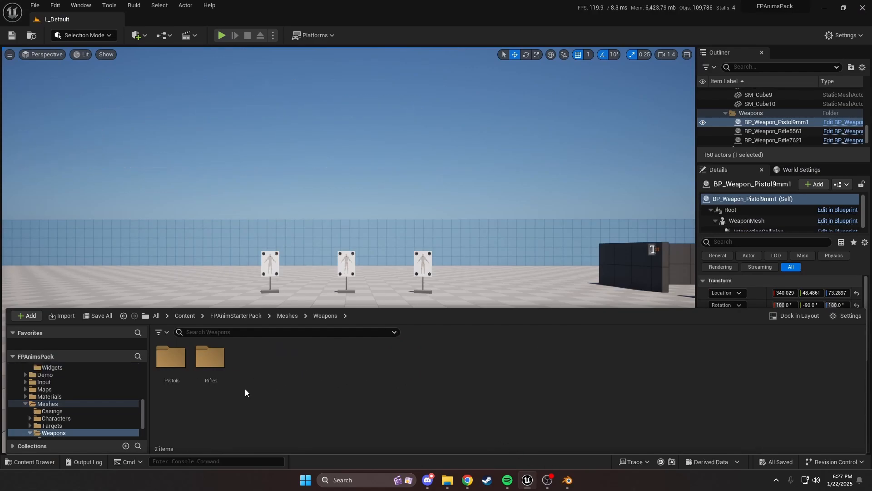
double_click(172, 359)
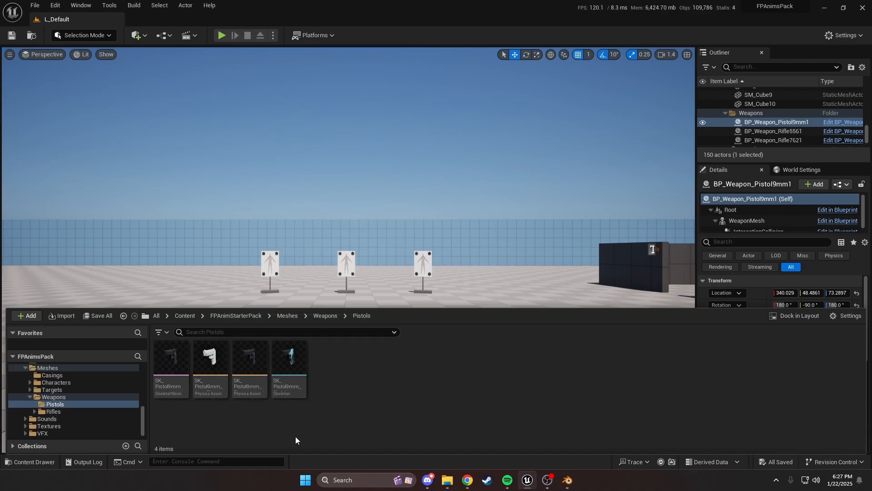
mouse_move(304, 435)
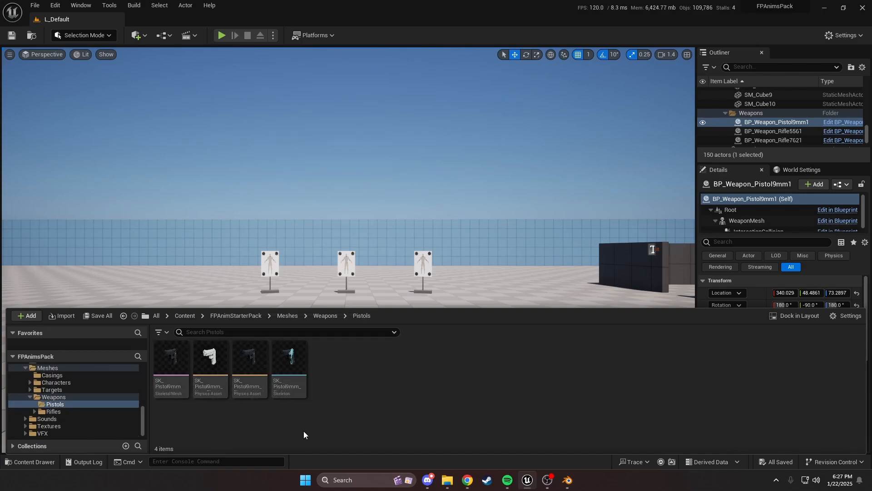
mouse_move(311, 400)
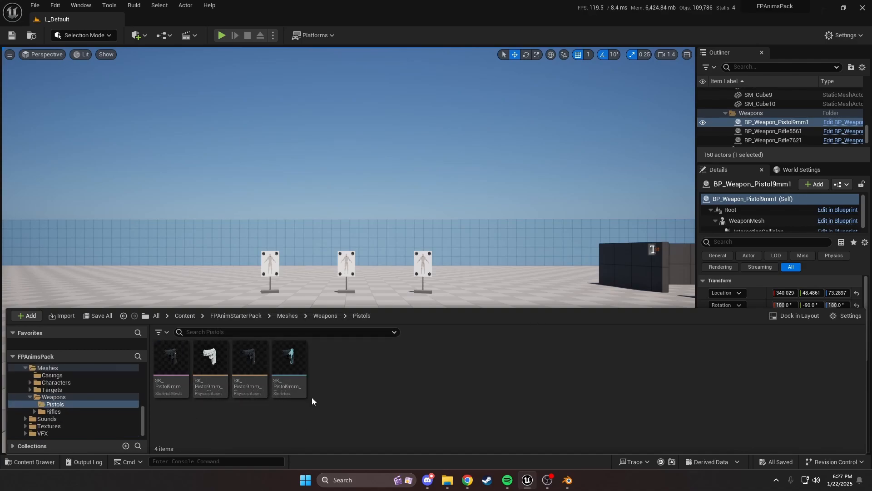
mouse_move(288, 367)
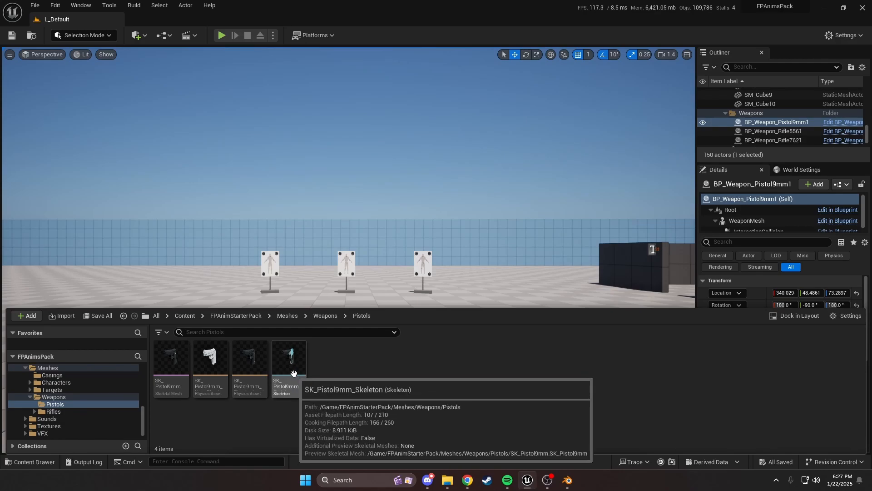
double_click(288, 359)
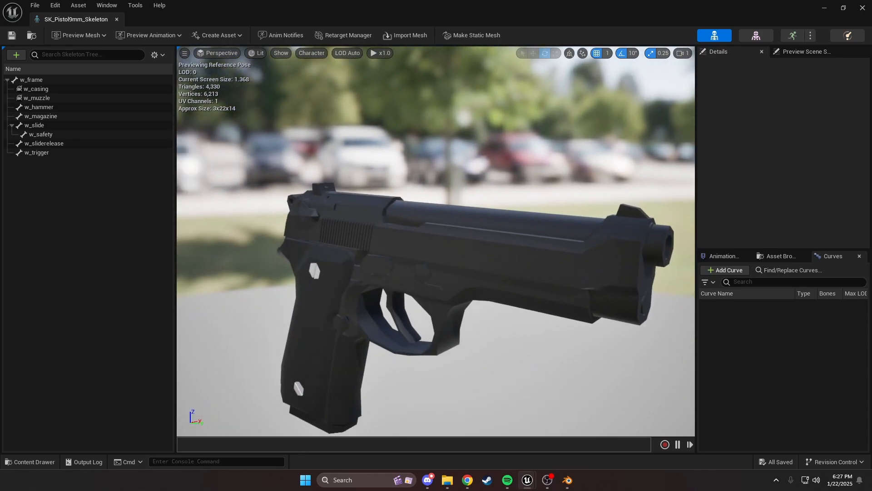
Enable Show Retargeting Options in the Skeleton Tree and cancel a test move of the slide bone.
click(155, 54)
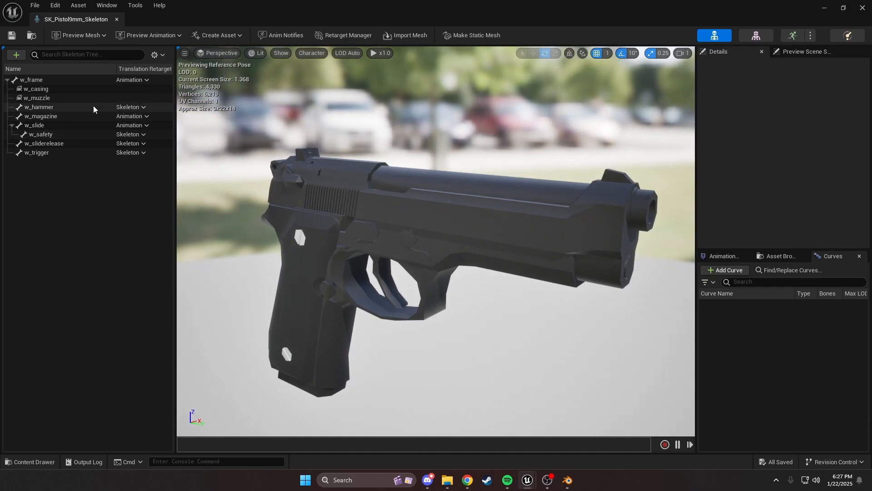
mouse_move(134, 80)
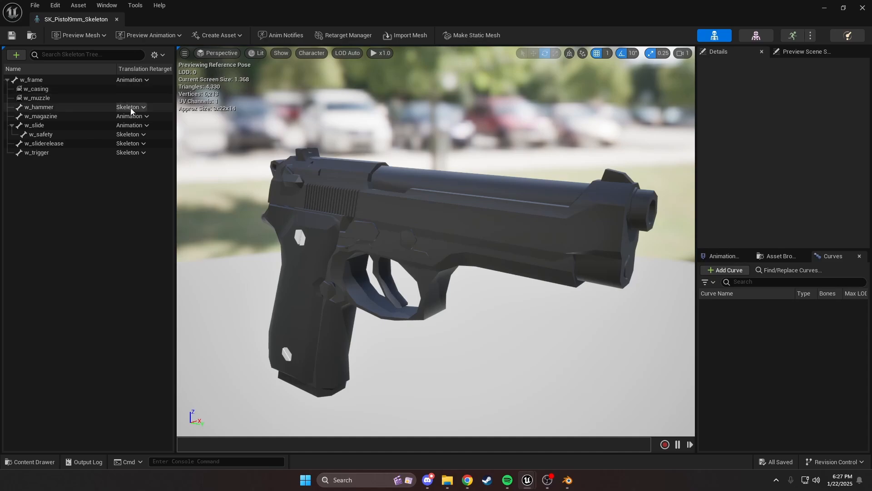
mouse_move(80, 113)
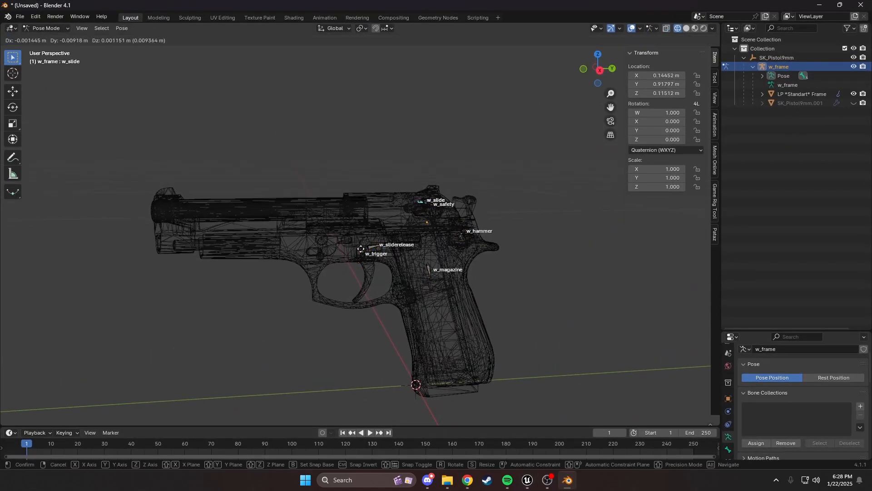
key(r)
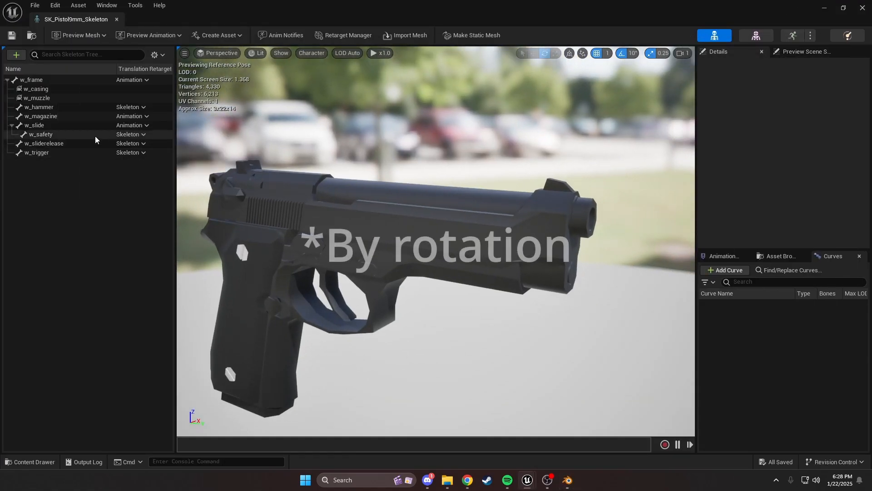
Check the w_safety, w_trigger and w_hammer bones, trying Animation retargeting on the hammer before restoring Skeleton, then close the editor.
click(40, 135)
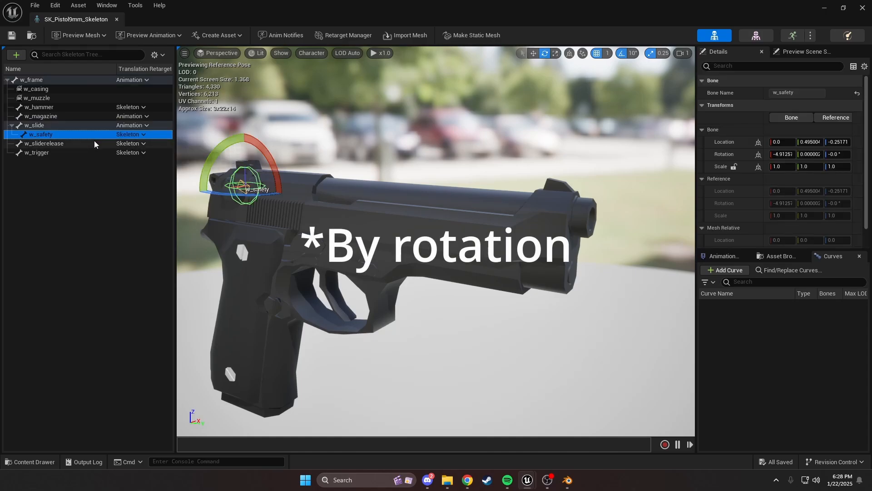
click(36, 151)
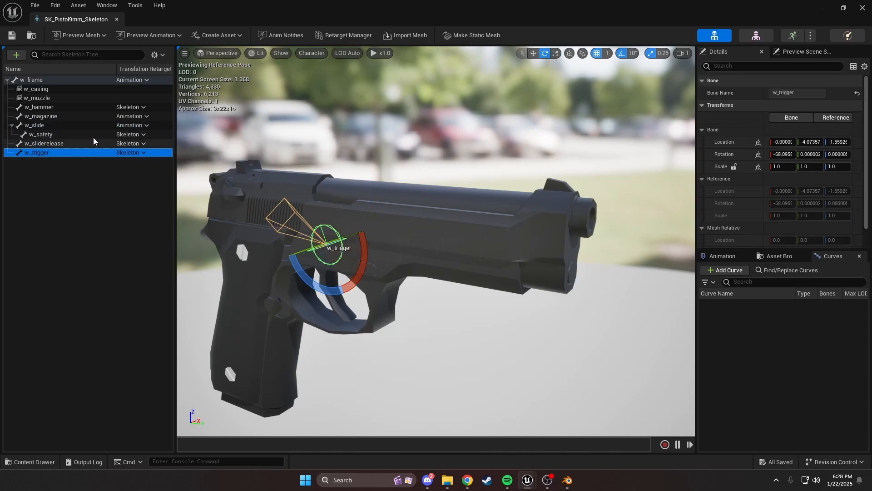
click(38, 108)
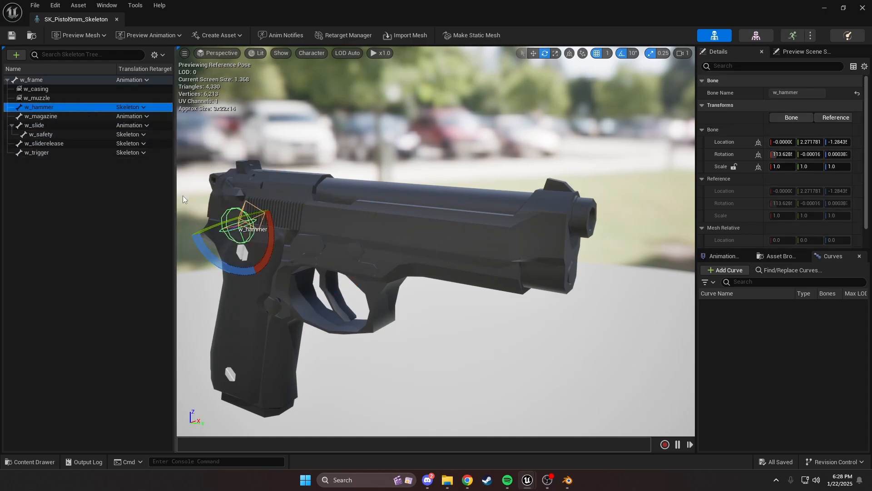
mouse_move(162, 143)
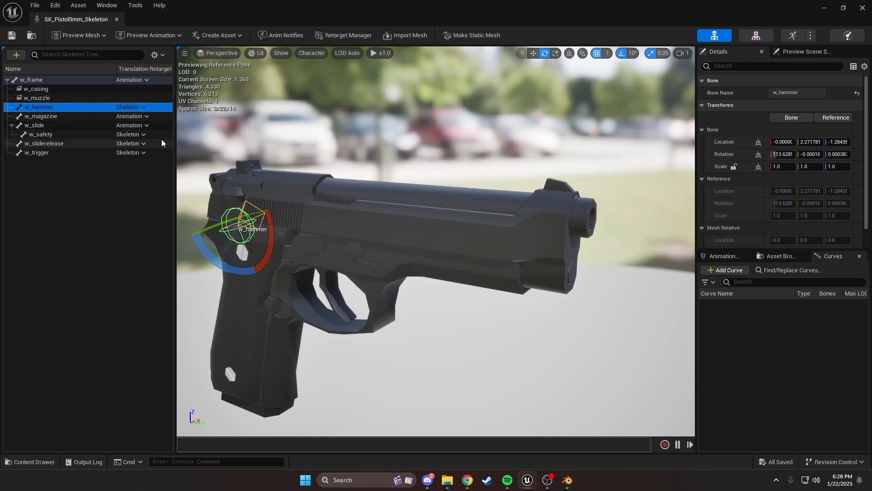
click(141, 108)
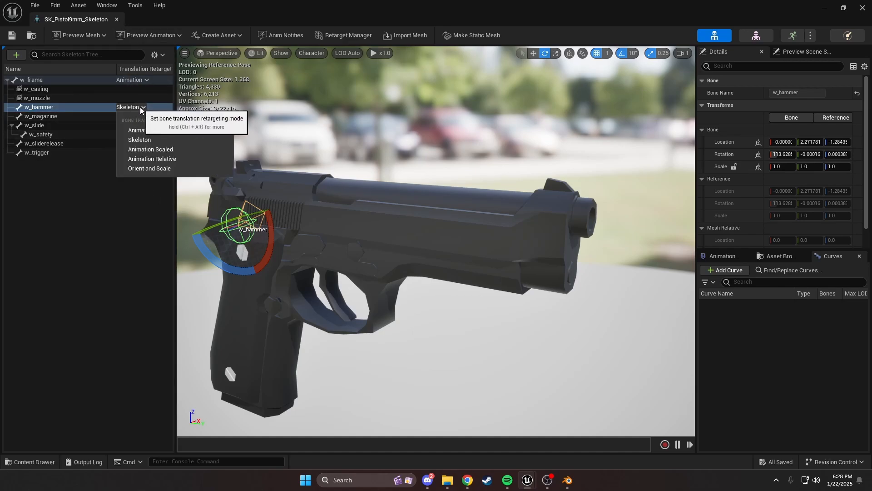
click(135, 130)
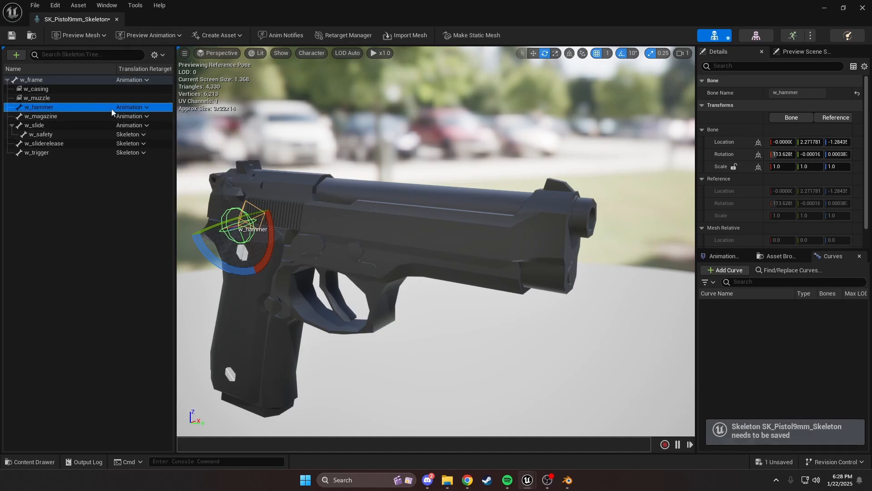
click(132, 107)
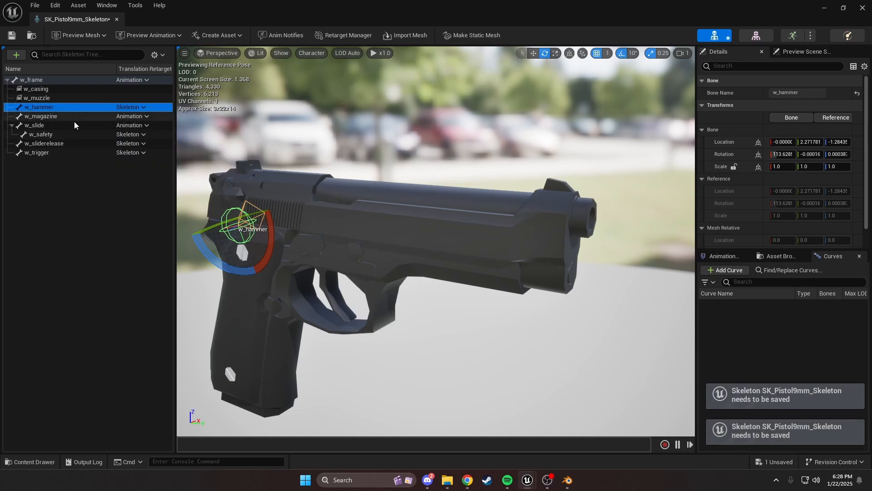
click(40, 134)
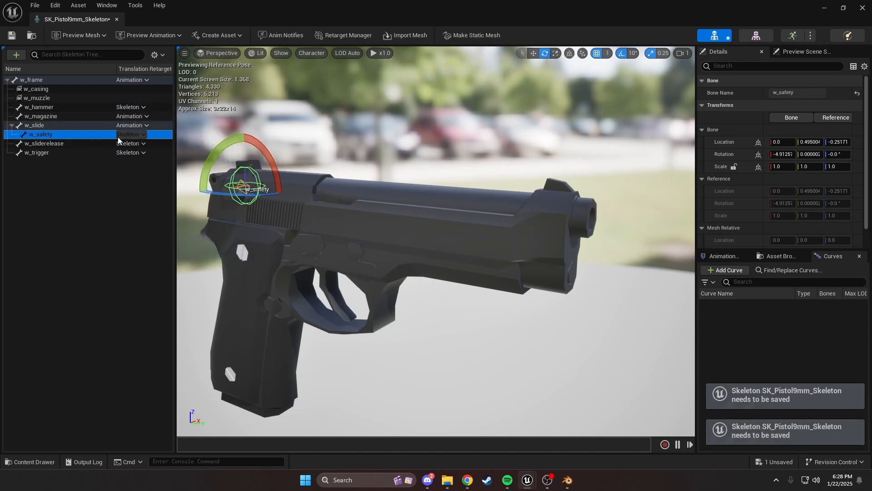
click(37, 152)
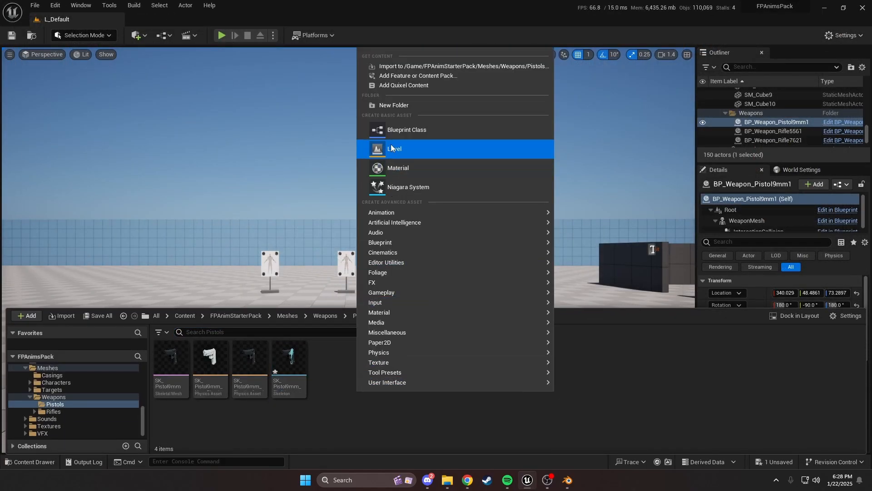
Add a new folder named Pistol9mmNew inside Pistols and open it.
click(393, 105)
text(Pistol9mmNew)
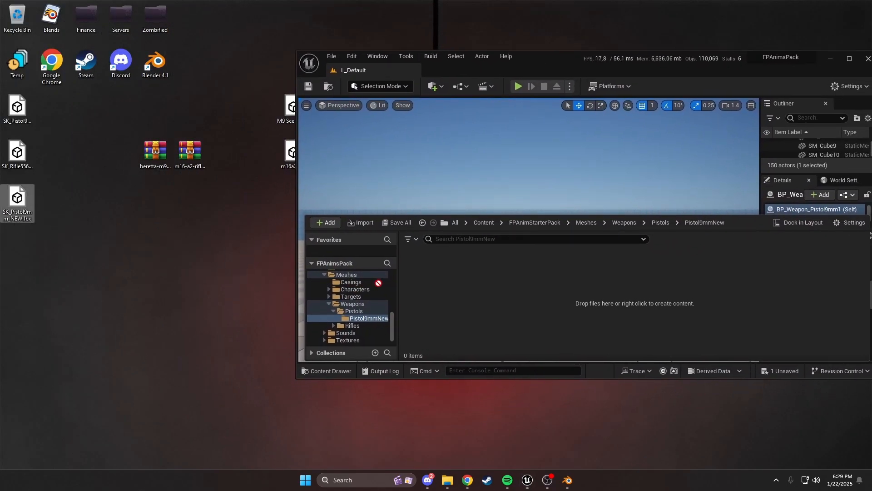
Drop the new pistol FBX into the folder and import it sharing SK_Pistol9mm_Skeleton.
click(363, 223)
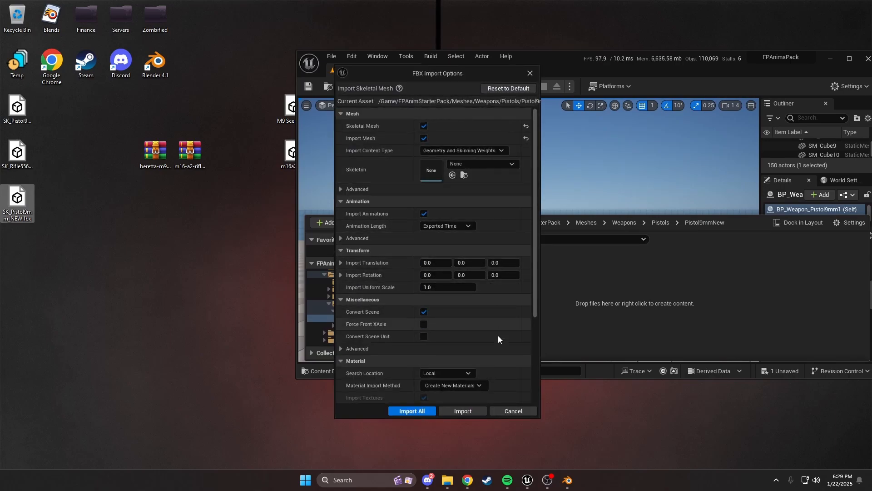
click(481, 164)
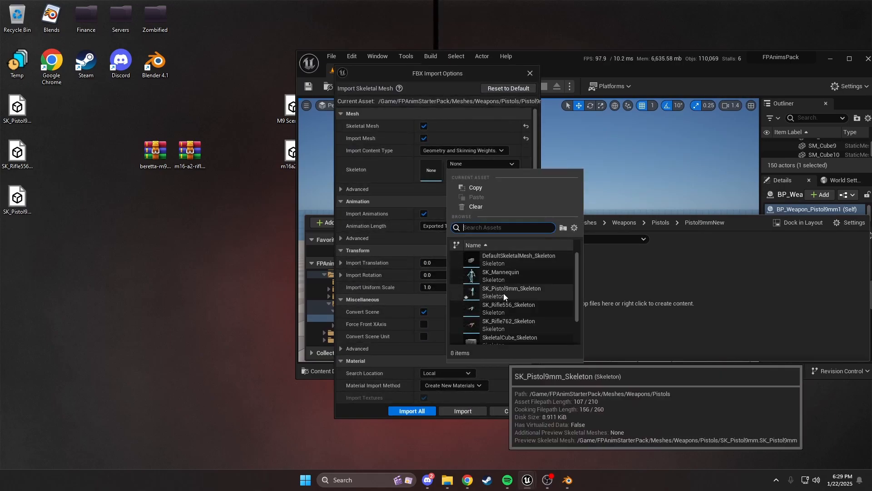
click(511, 288)
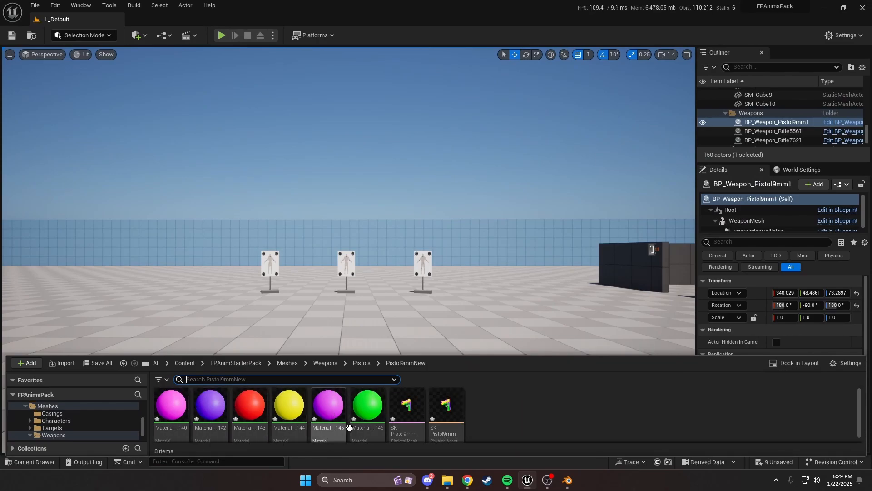
mouse_move(445, 411)
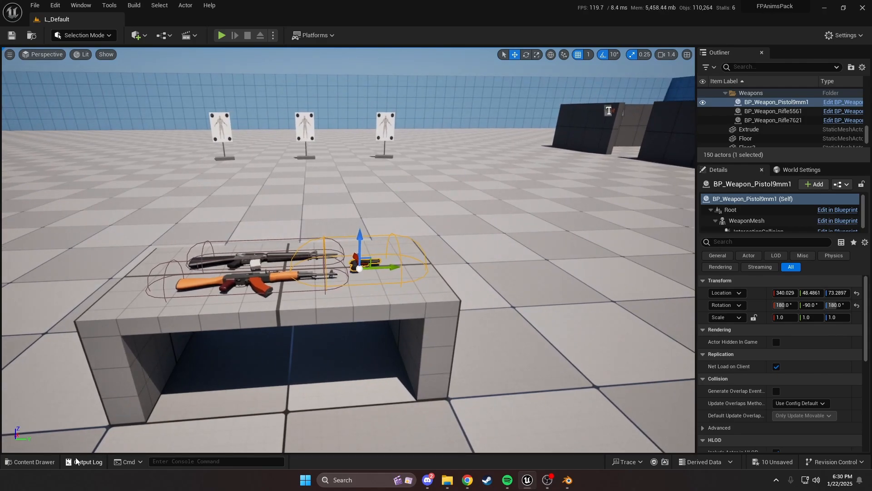
From FPAnimStarterPack, browse into Blueprints > Weapons > Pistols > Pistol9mm.
click(30, 462)
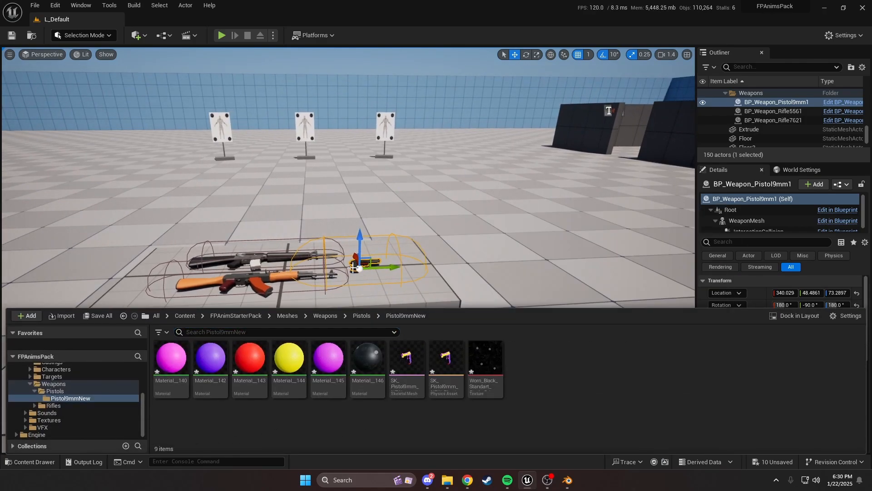
mouse_move(398, 429)
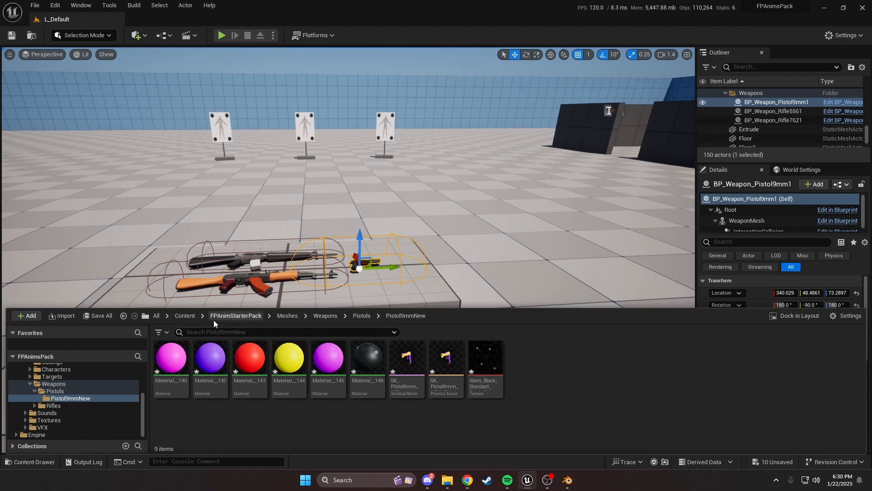
click(234, 315)
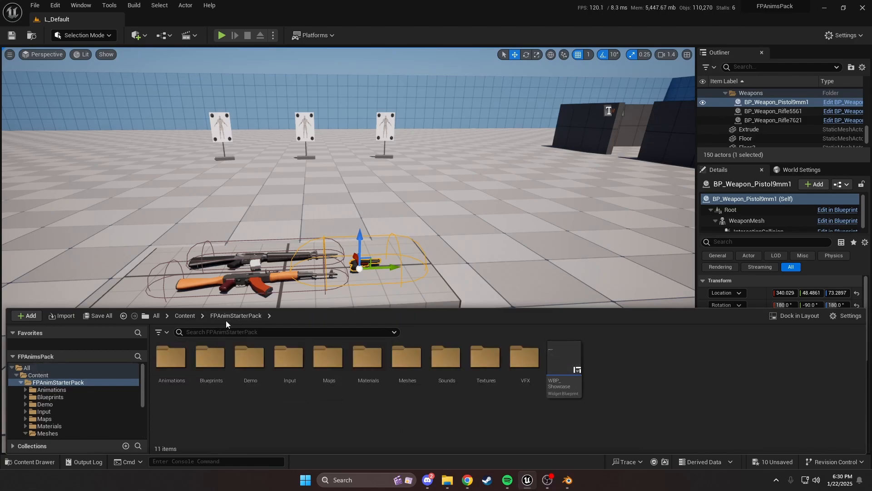
mouse_move(368, 359)
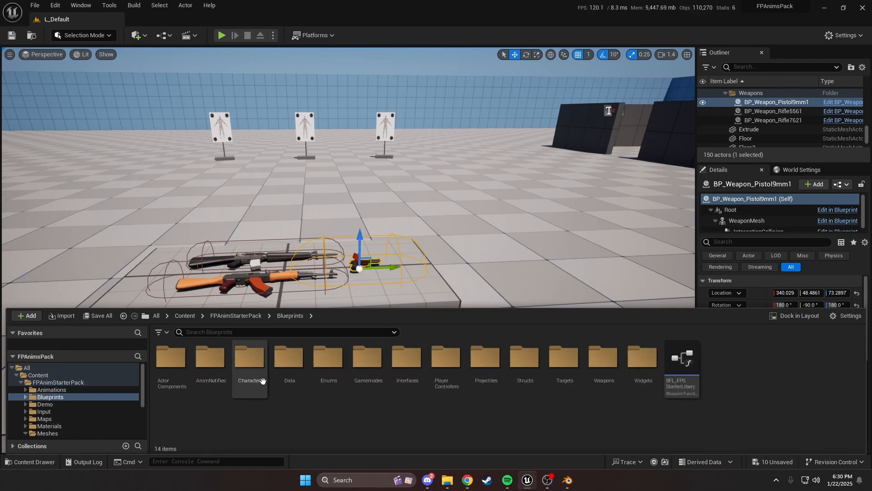
double_click(602, 359)
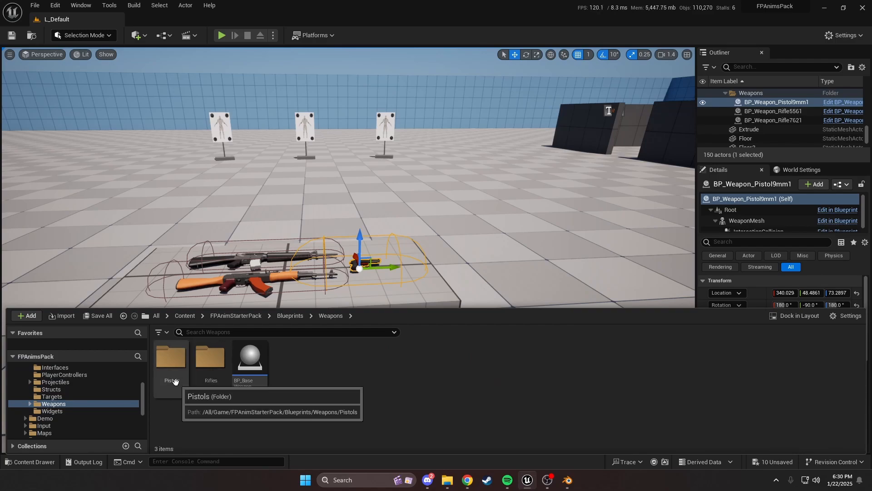
double_click(171, 358)
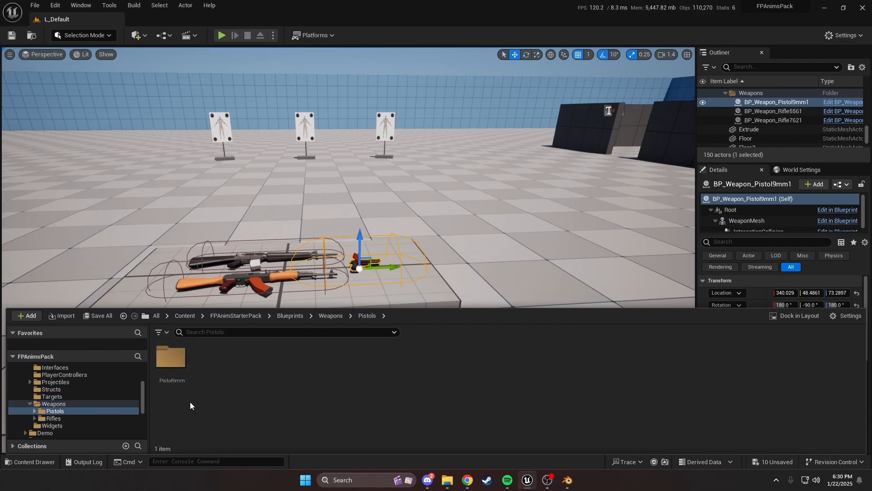
double_click(170, 359)
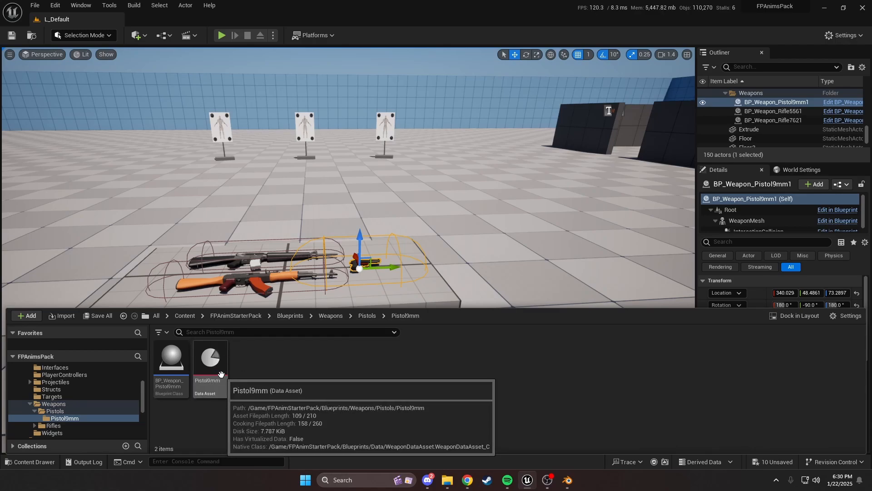
Set the Pistol9mm data asset's Mesh to SK_Pistol9mm_NEW, save it, and nudge the pistol actor up on Z.
double_click(210, 359)
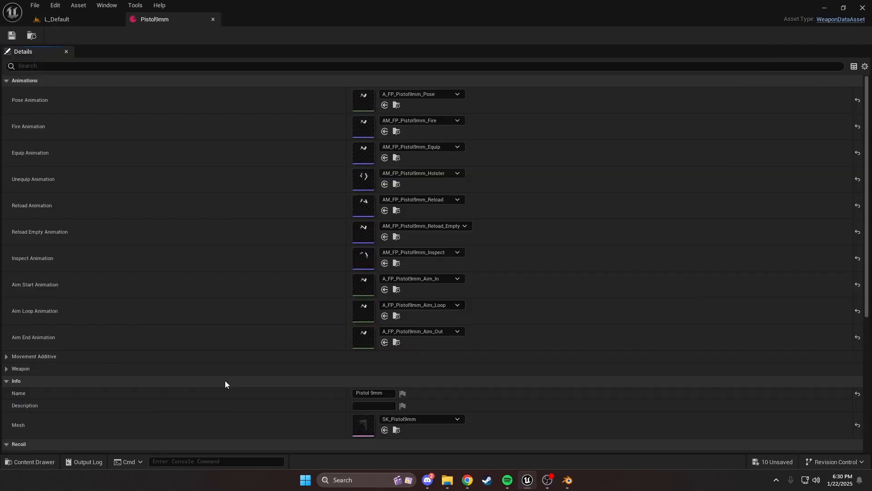
scroll(down, 3)
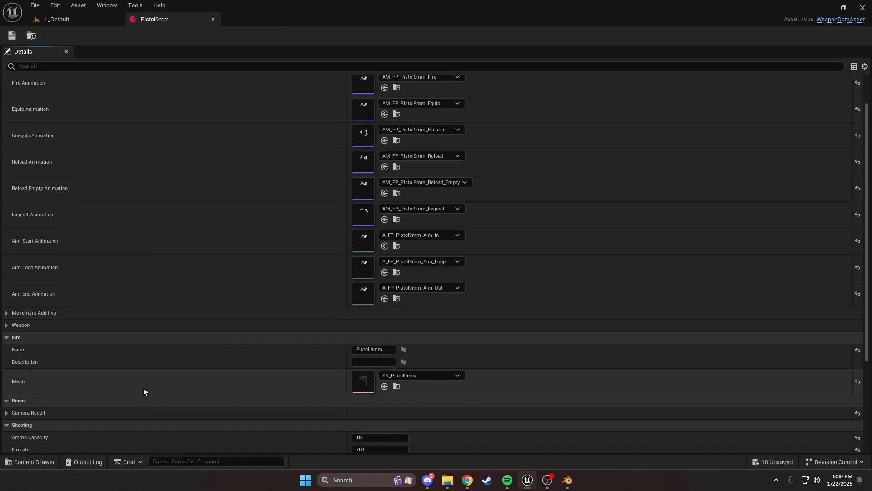
scroll(down, 3)
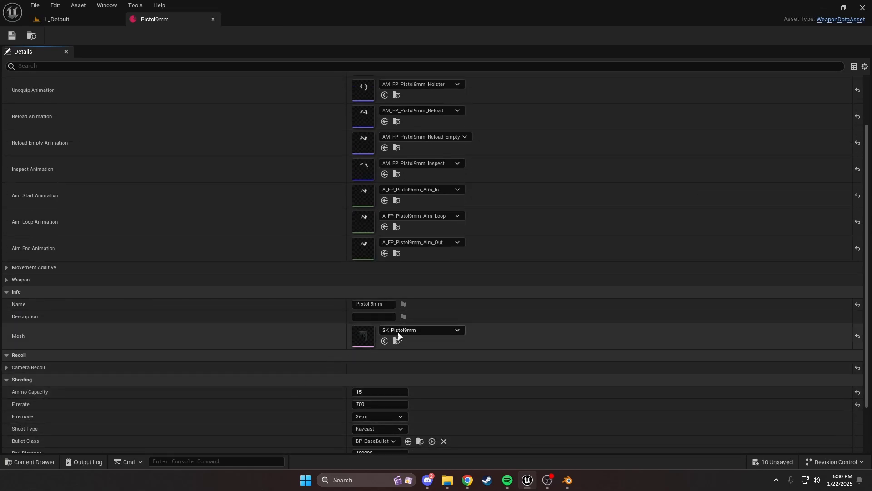
click(457, 329)
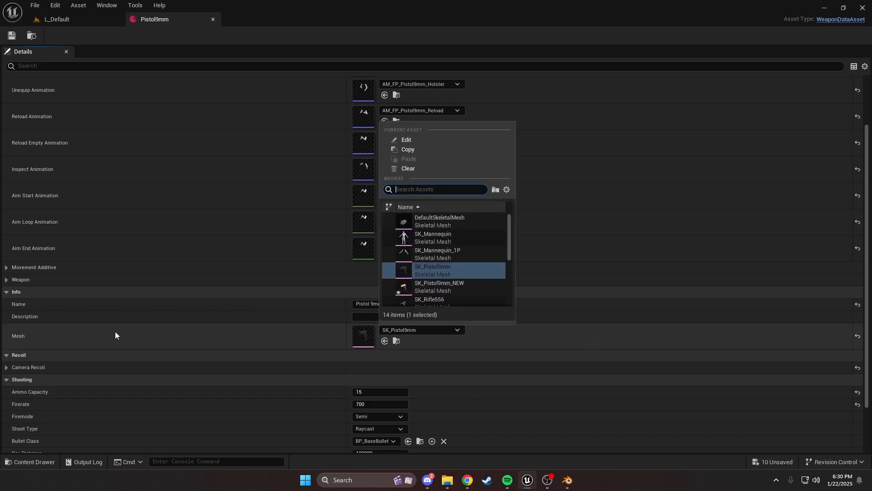
mouse_move(329, 306)
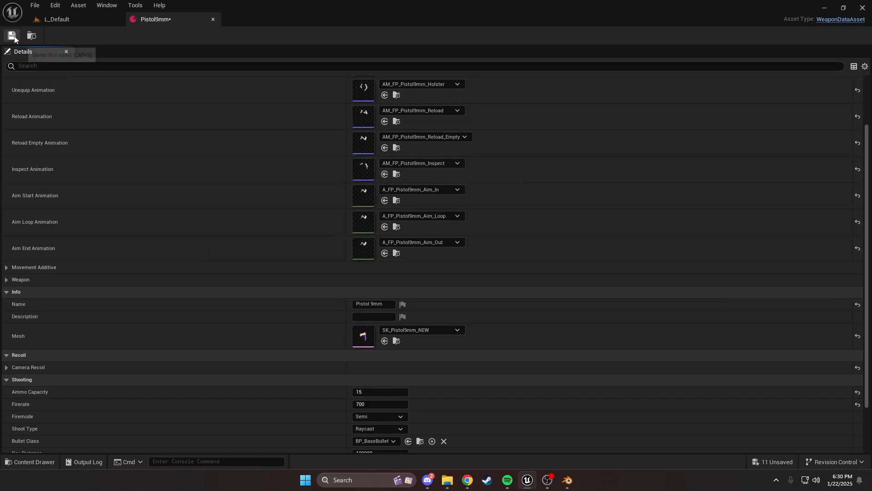
click(54, 19)
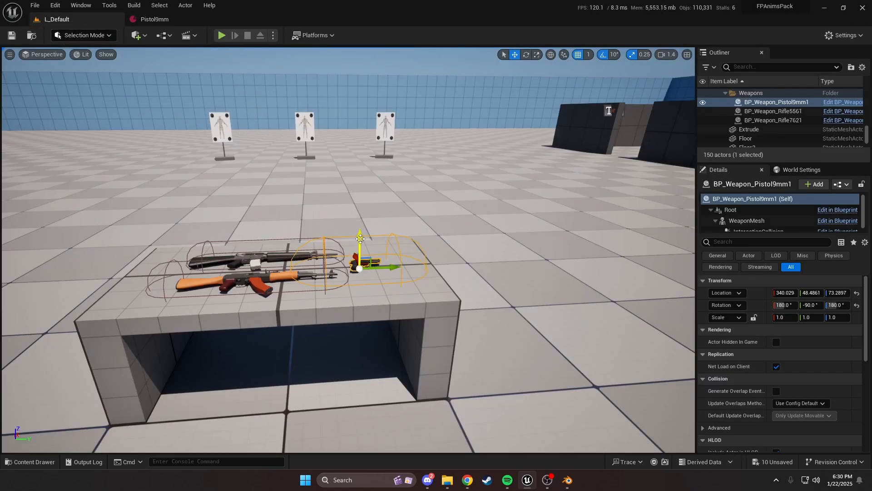
drag(360, 244, 360, 234)
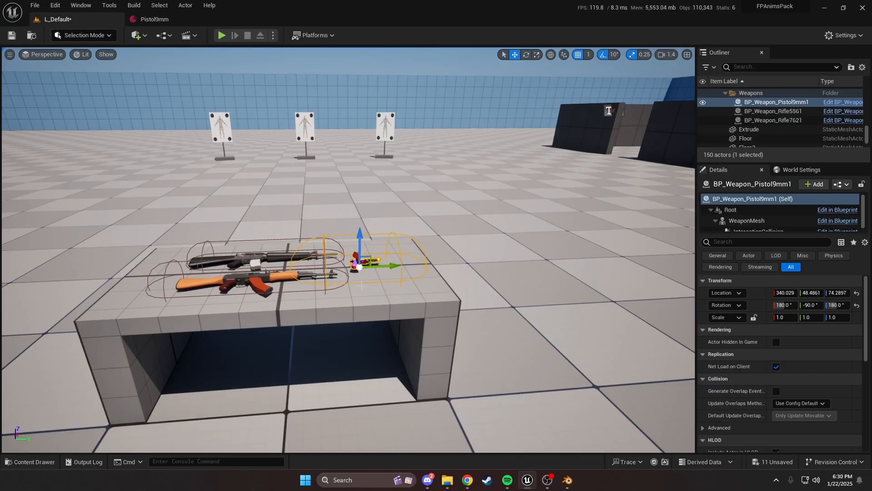
mouse_move(222, 35)
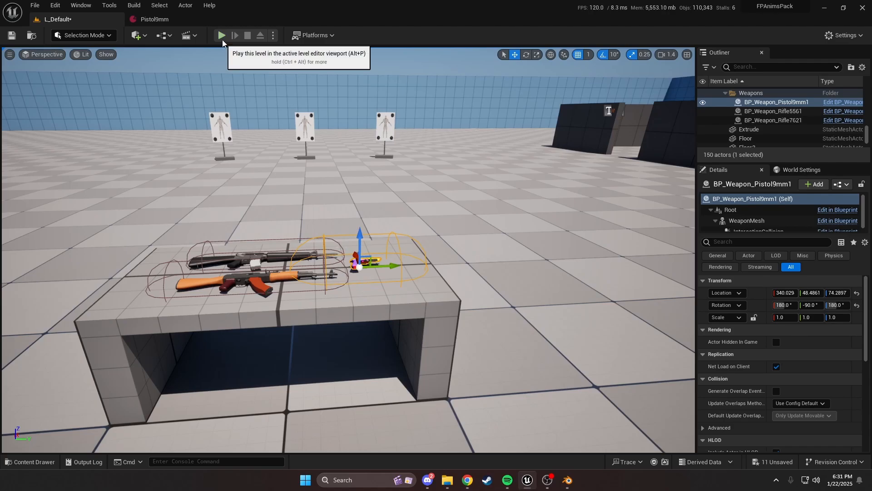
Play the level in the editor and test-fire the new Beretta M9 pistol.
click(221, 36)
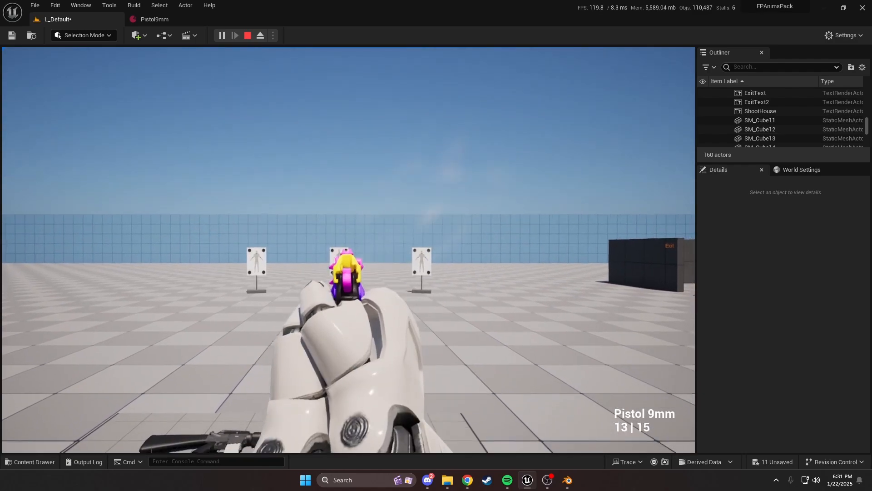
click(348, 251)
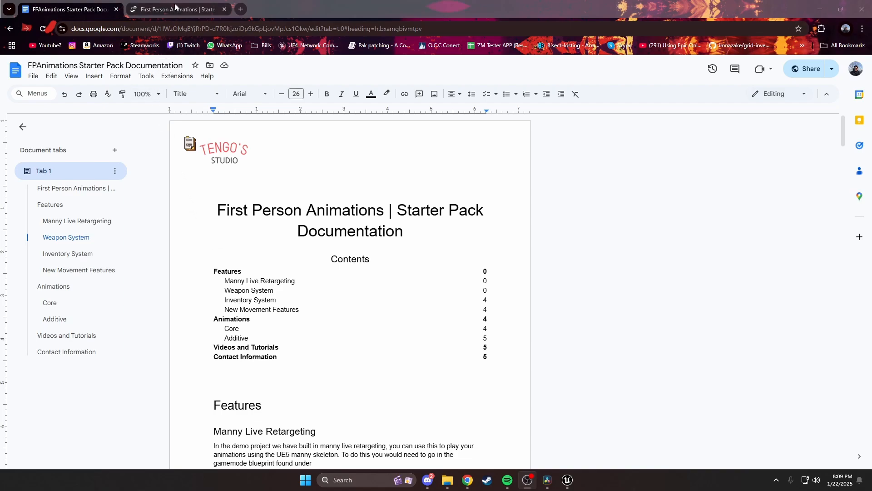
Check the pack's Fab store listing, then reach the documentation's Contact Information and select the Discord name.
click(177, 9)
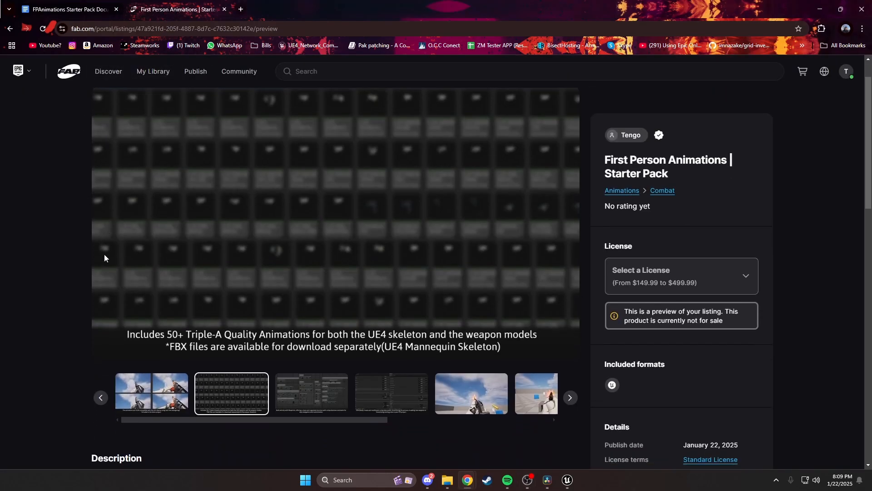
scroll(down, 3)
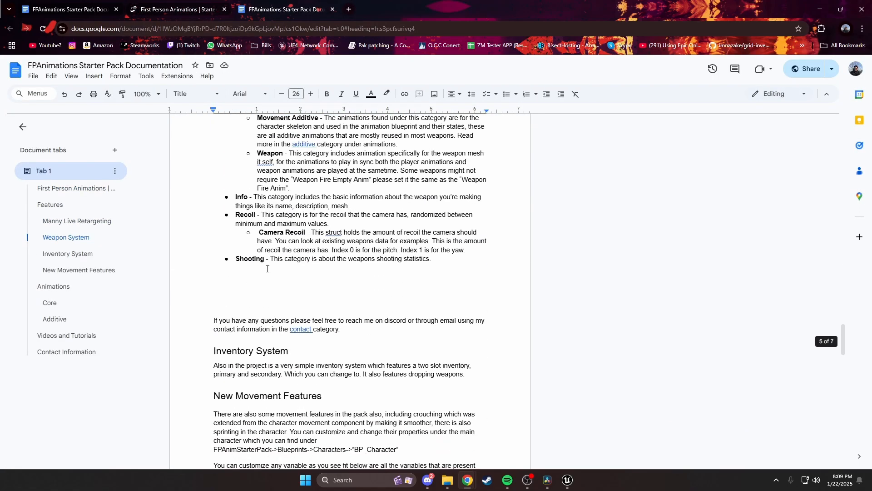
scroll(down, 3)
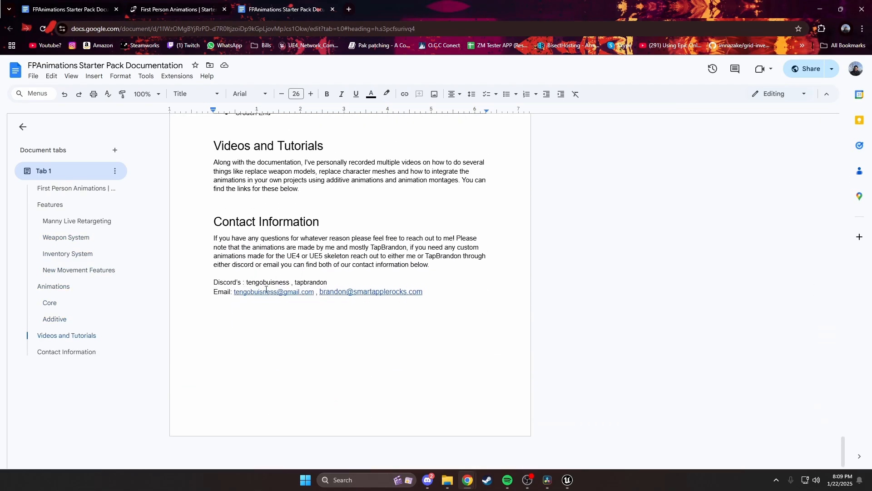
double_click(267, 281)
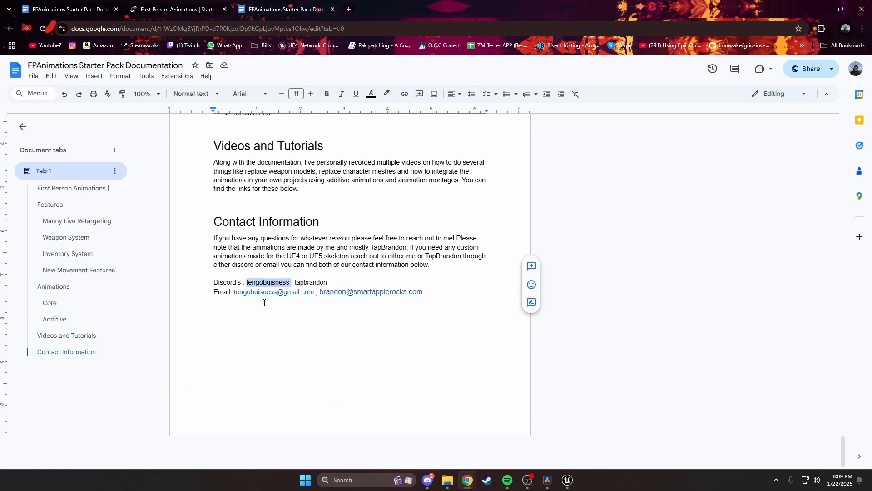